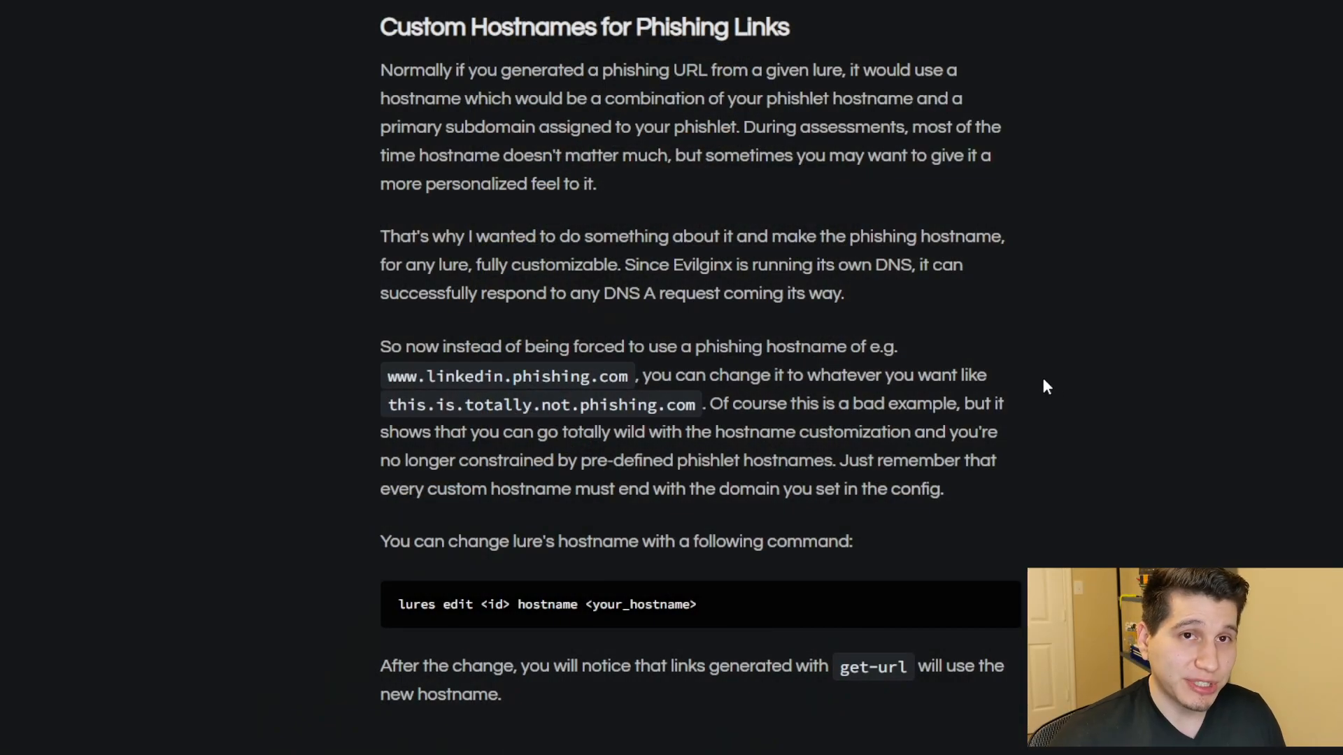
mouse_move(477, 347)
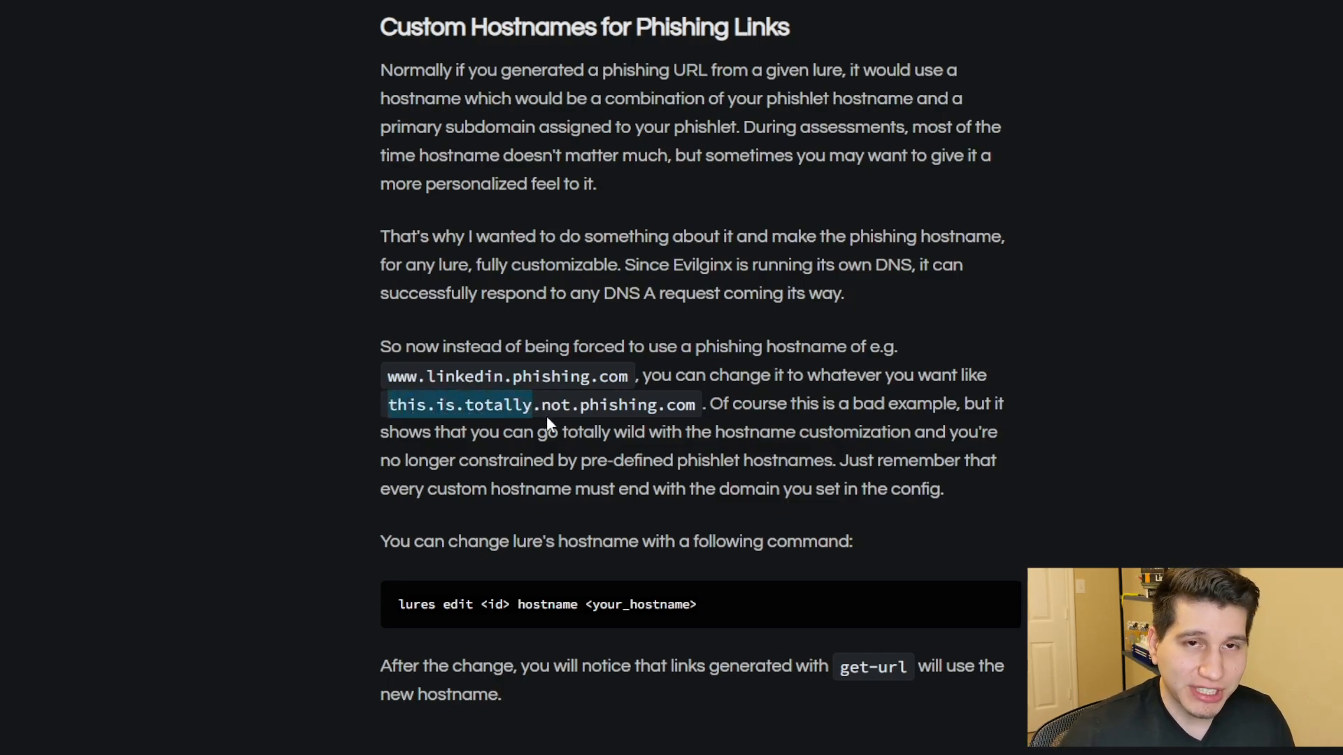
mouse_move(428, 425)
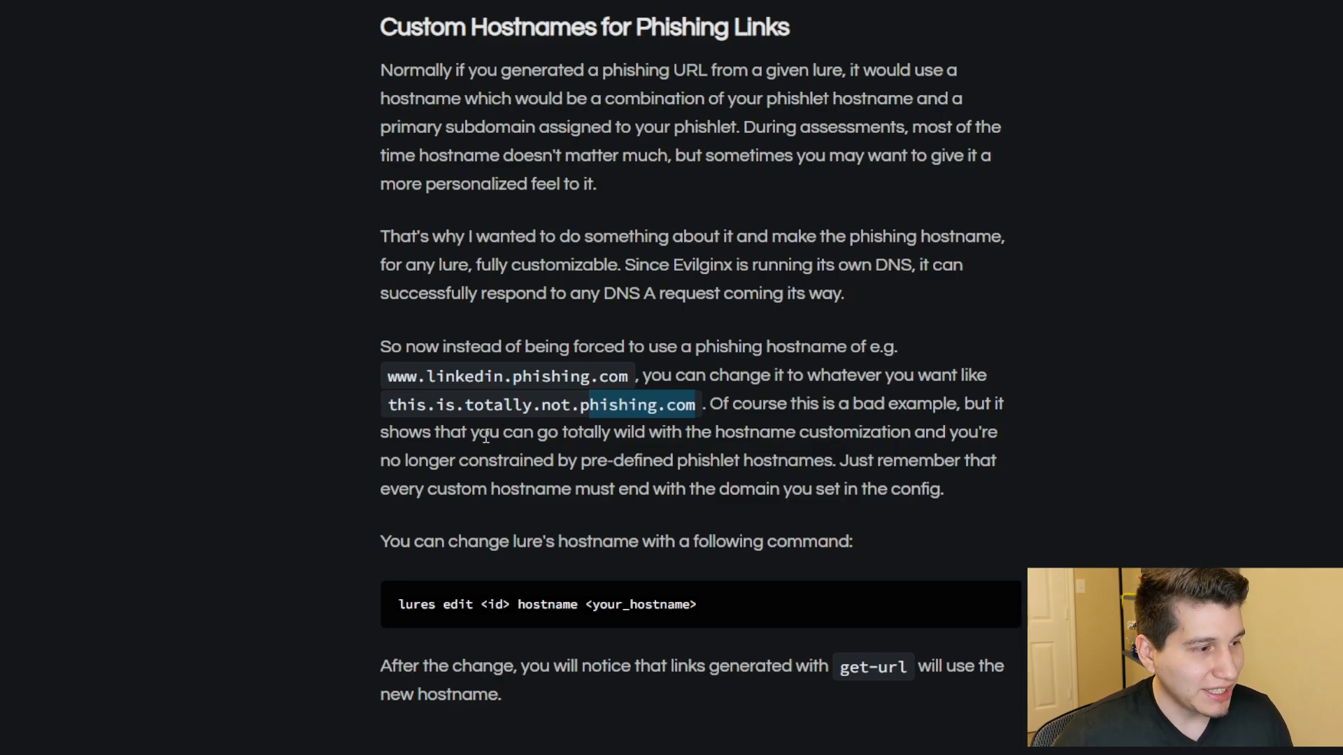
mouse_move(380, 402)
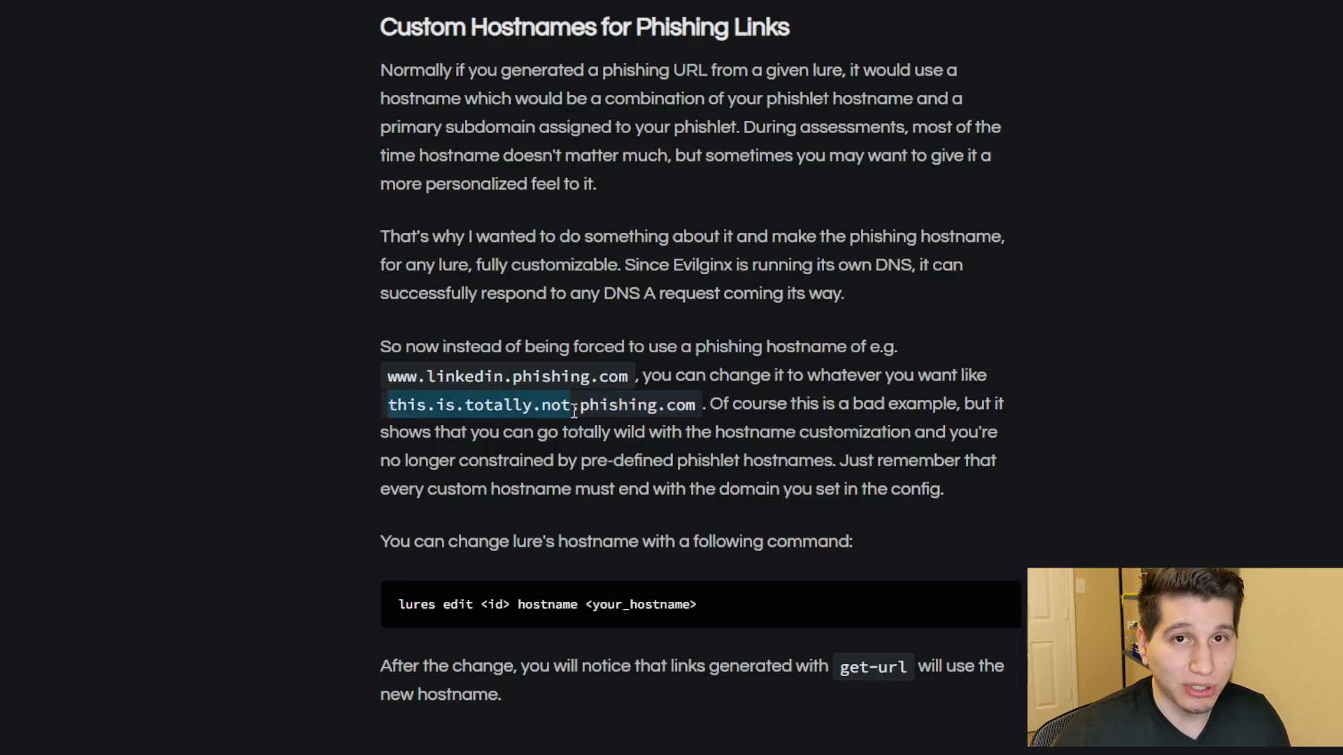
mouse_move(420, 548)
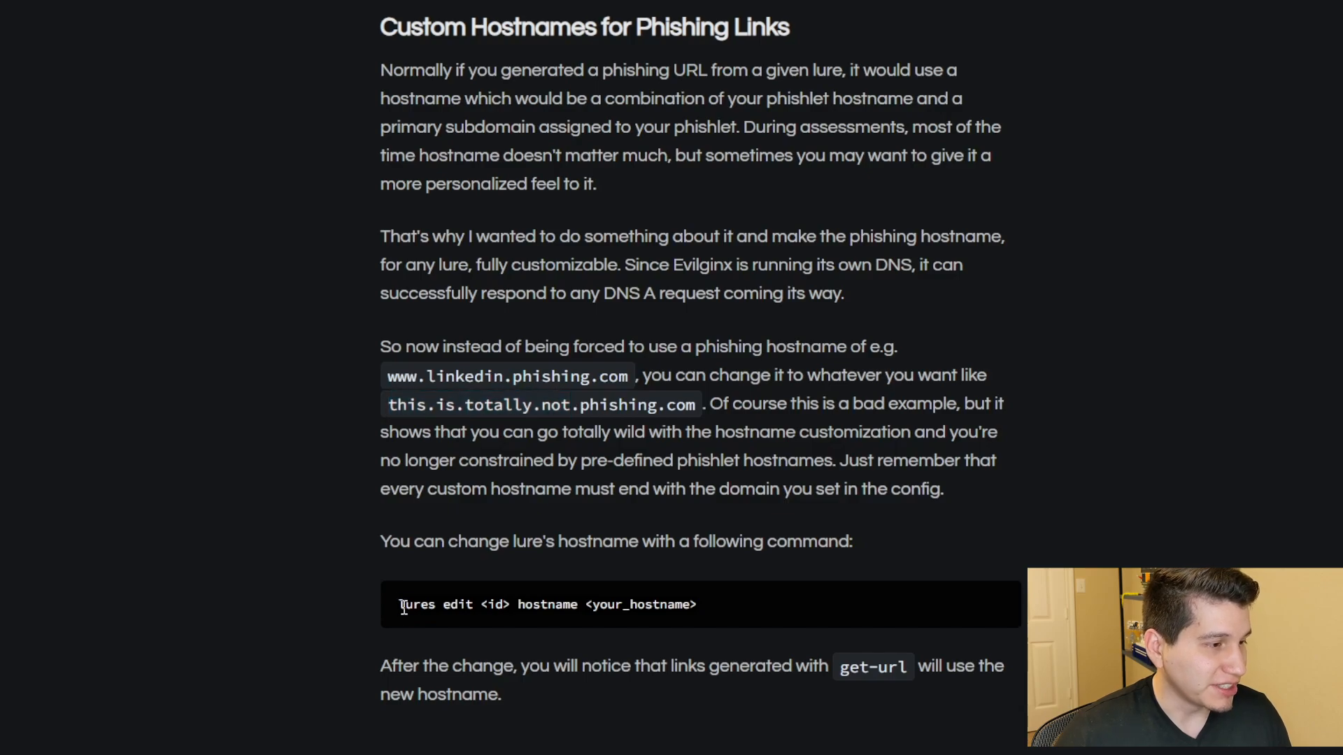
Highlight the 'lures edit <id> hostname' example command in the Custom Hostnames documentation
double_click(417, 604)
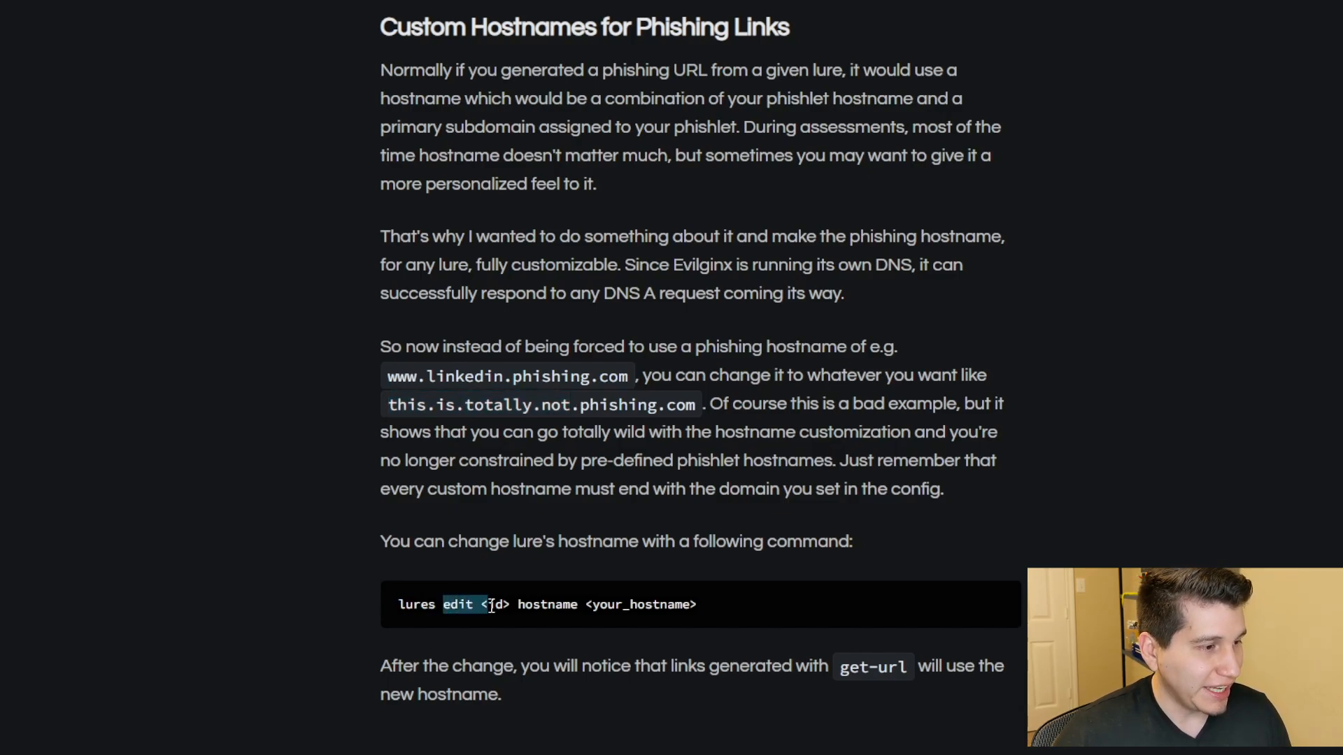
double_click(547, 604)
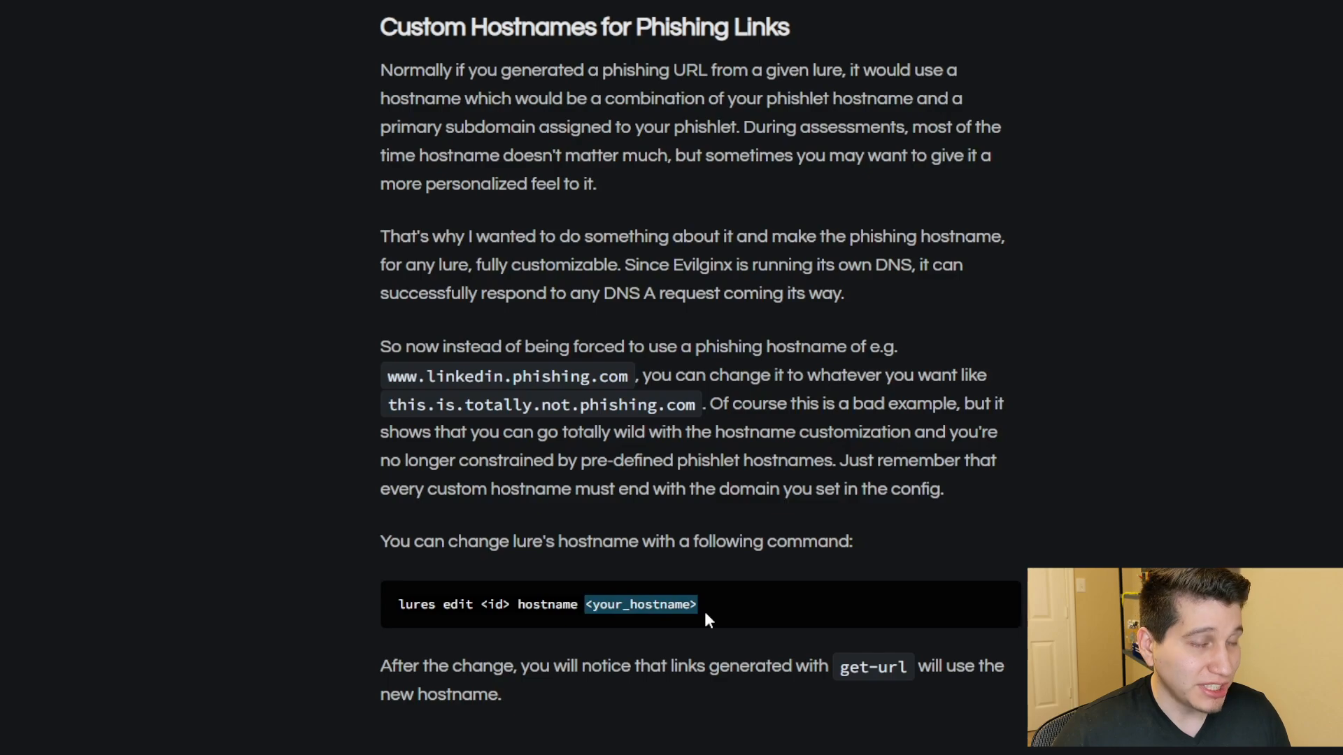
mouse_move(708, 629)
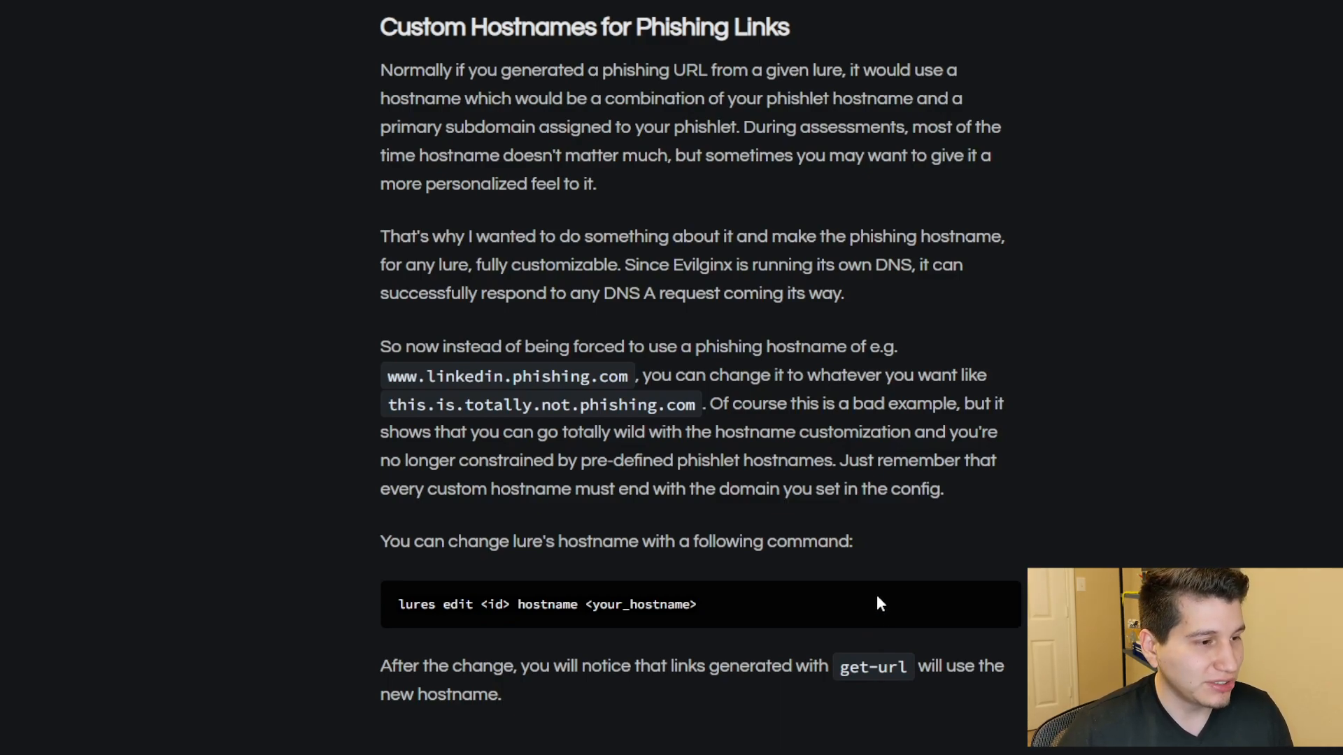
mouse_move(898, 600)
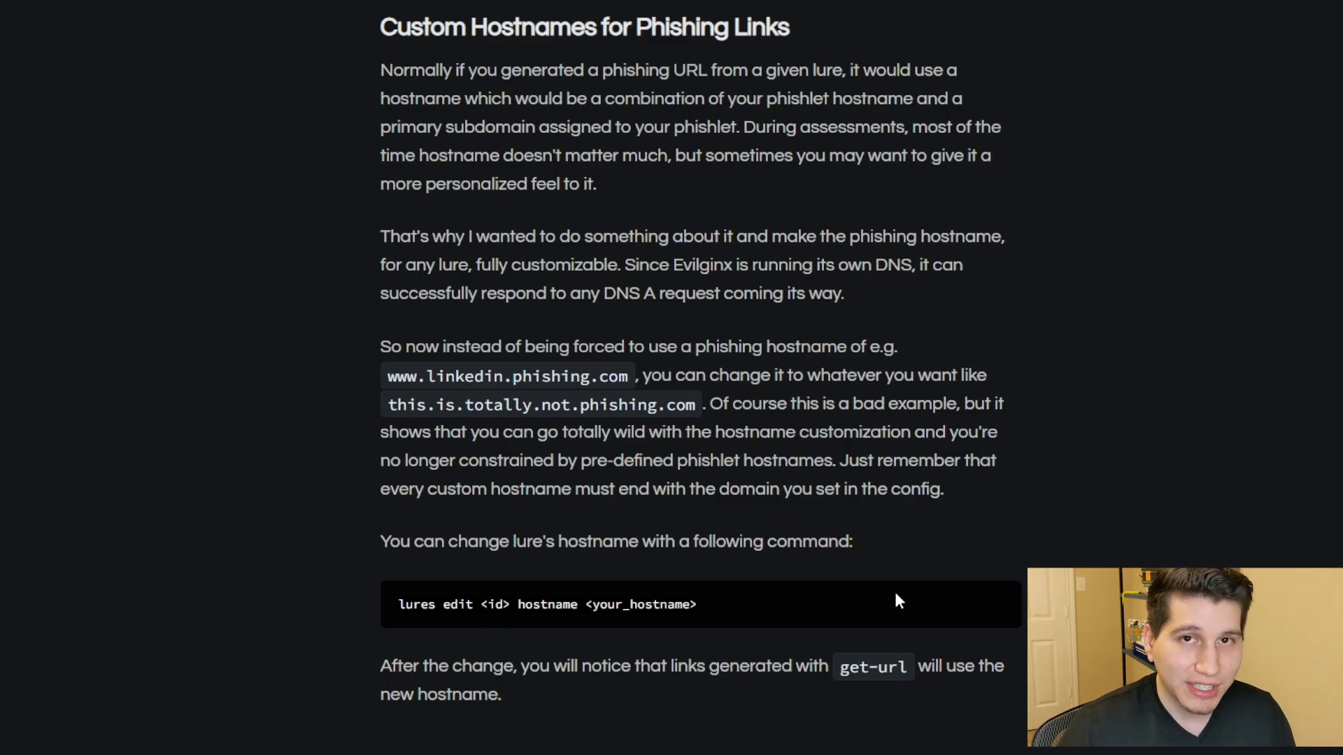
mouse_move(925, 596)
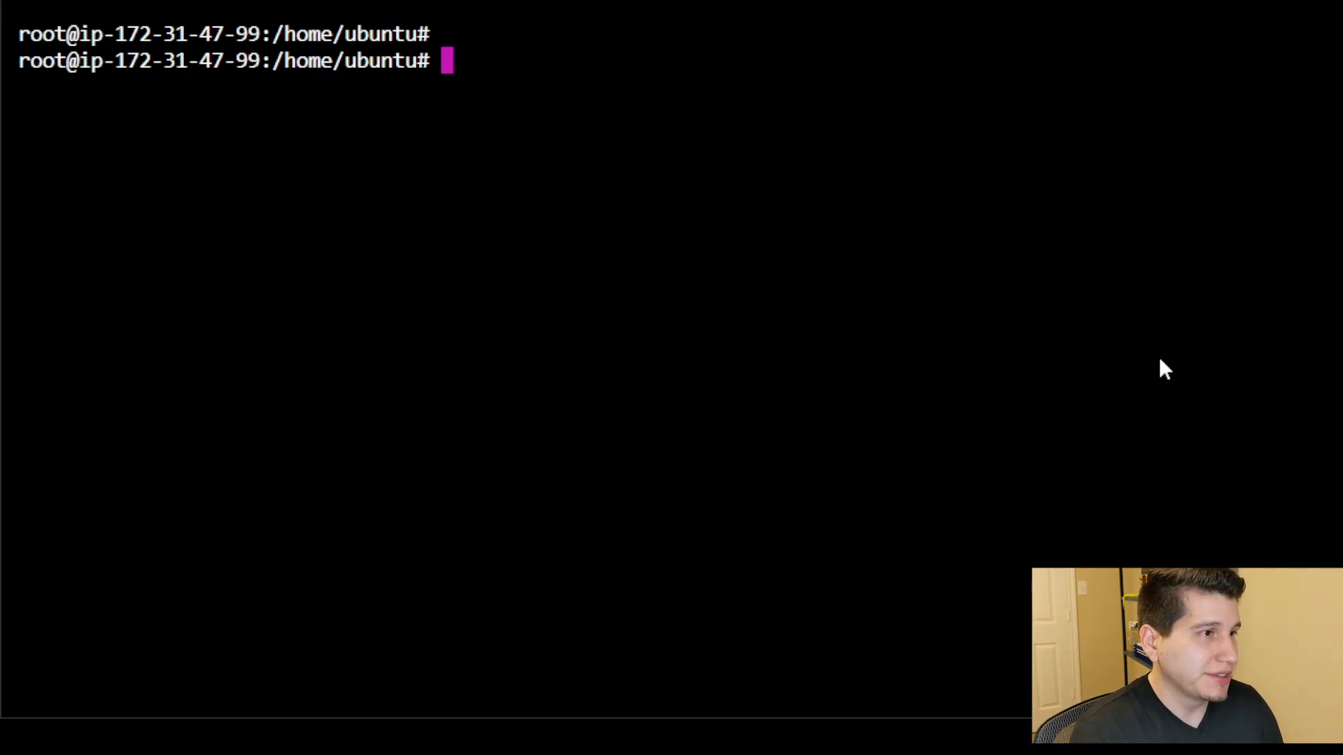
Launch evilginx, enable the outlook phishlet and scroll to the lures edit hostname help line
type("e")
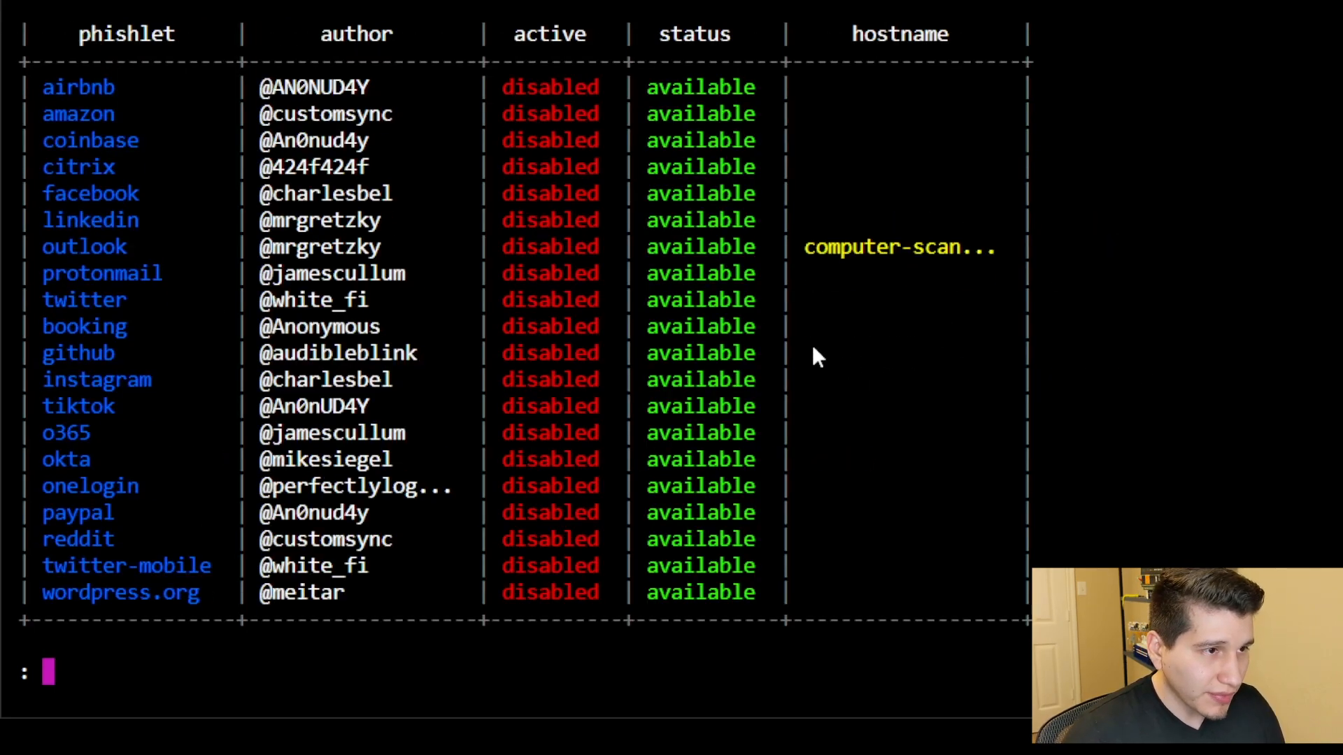
mouse_move(878, 342)
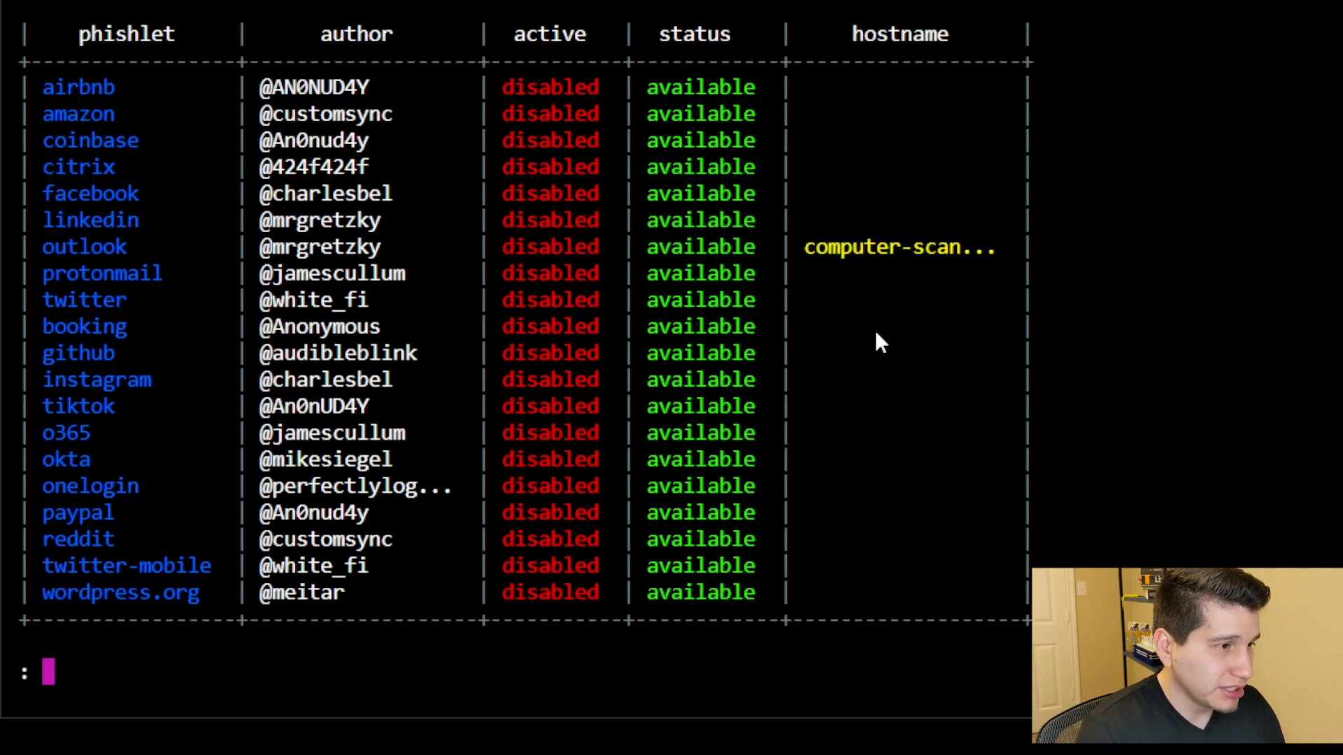
type("phishlets enable outlook")
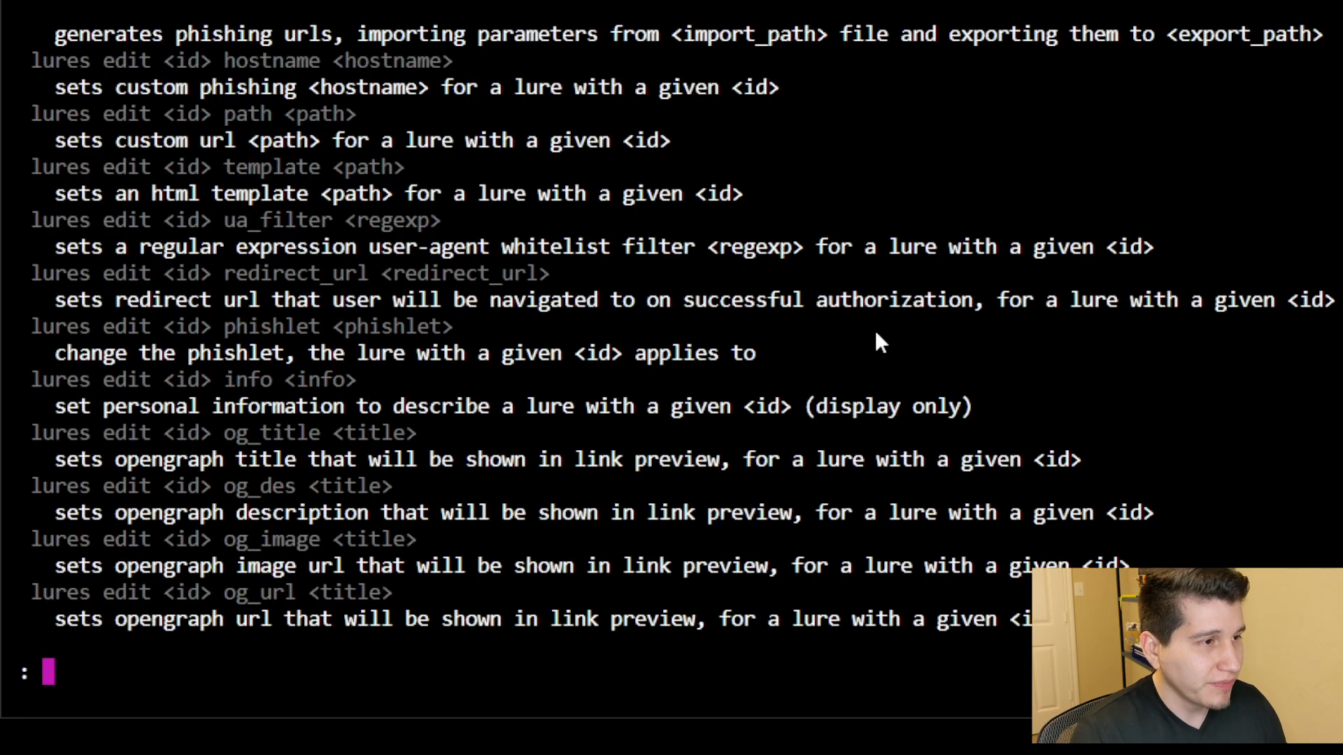
scroll("up", 3)
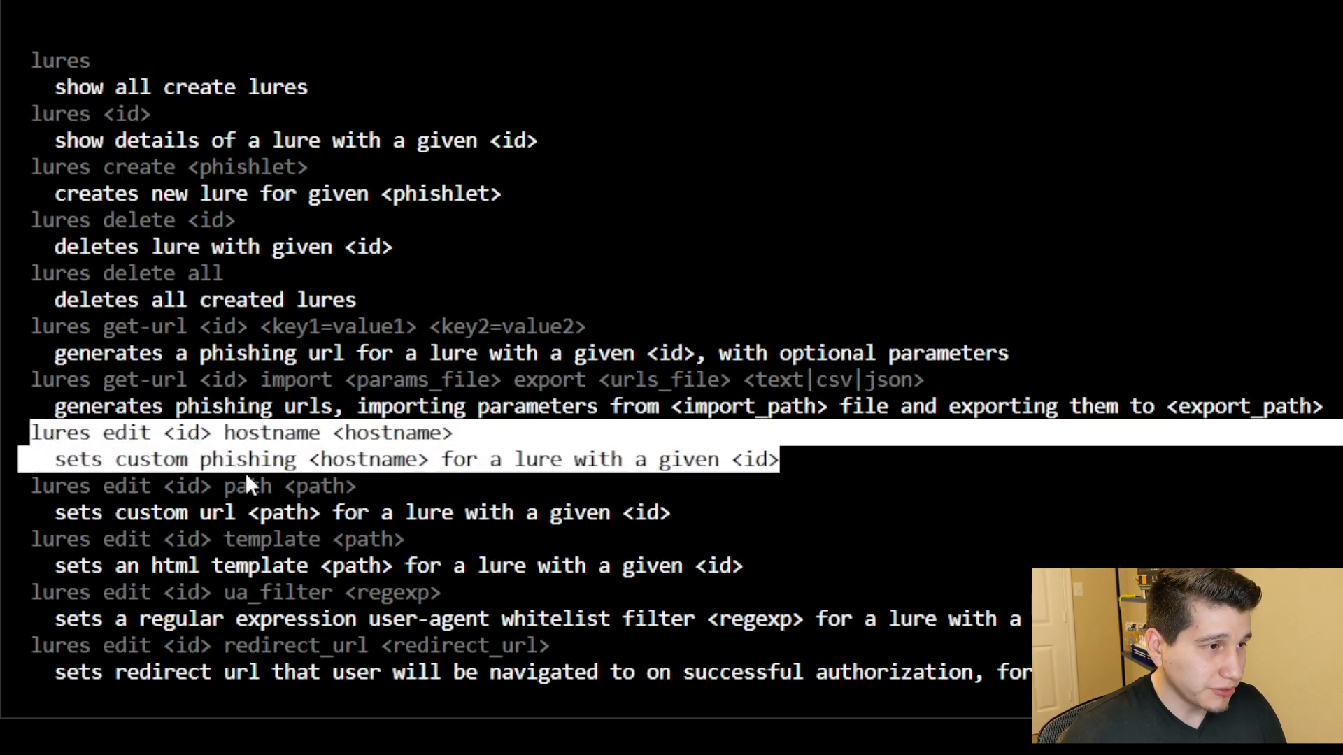
mouse_move(600, 490)
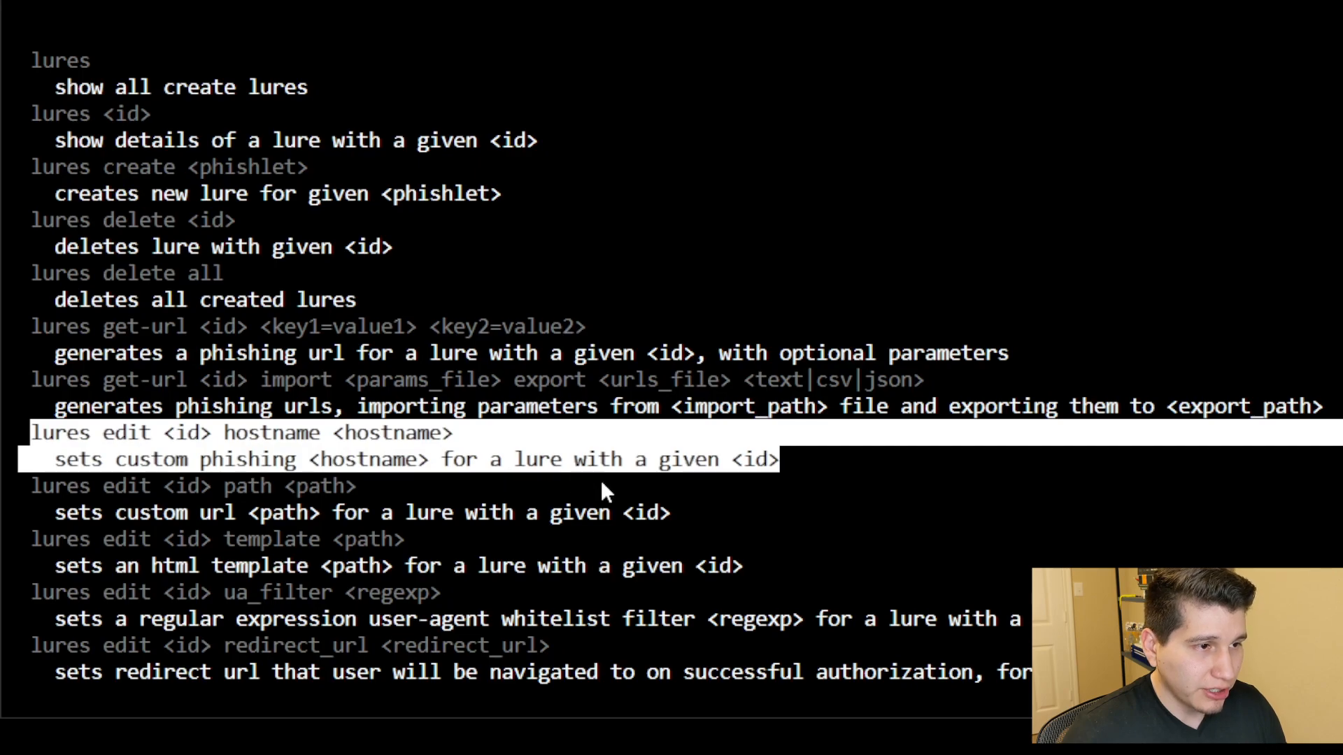
mouse_move(102, 454)
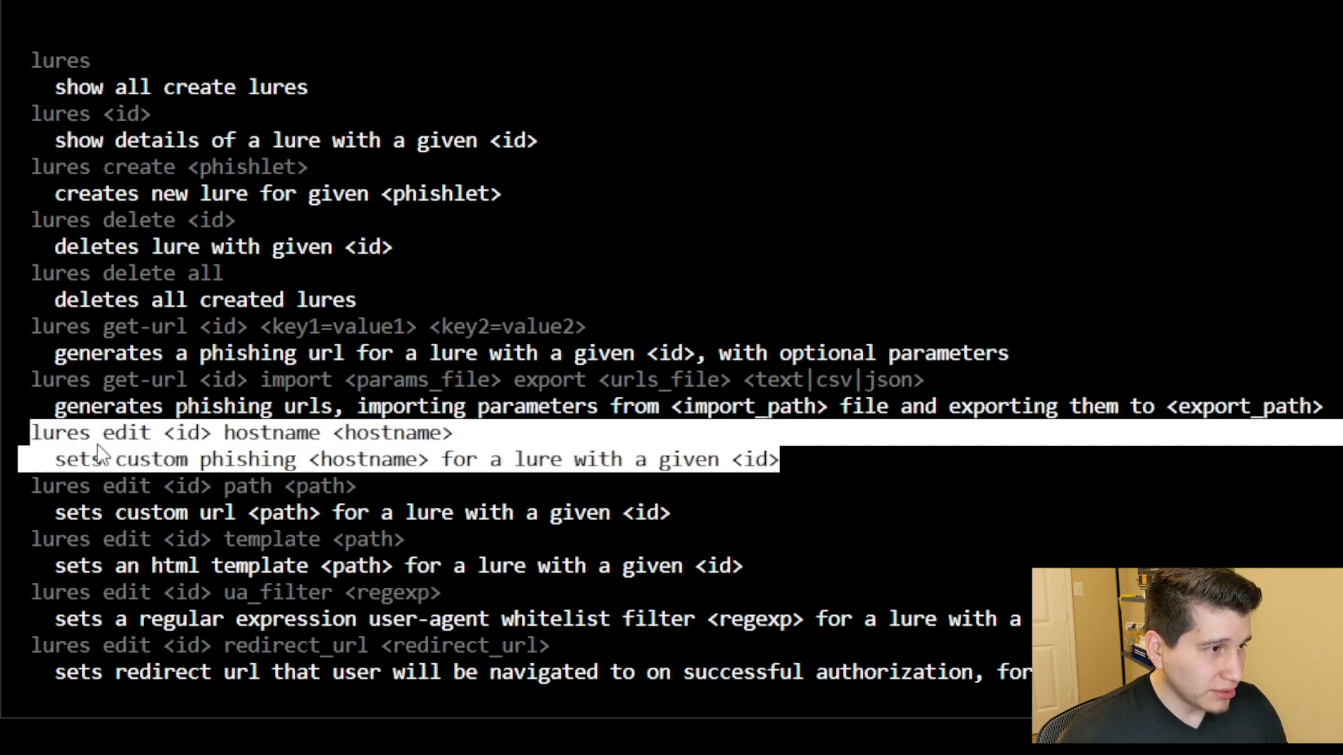
mouse_move(249, 449)
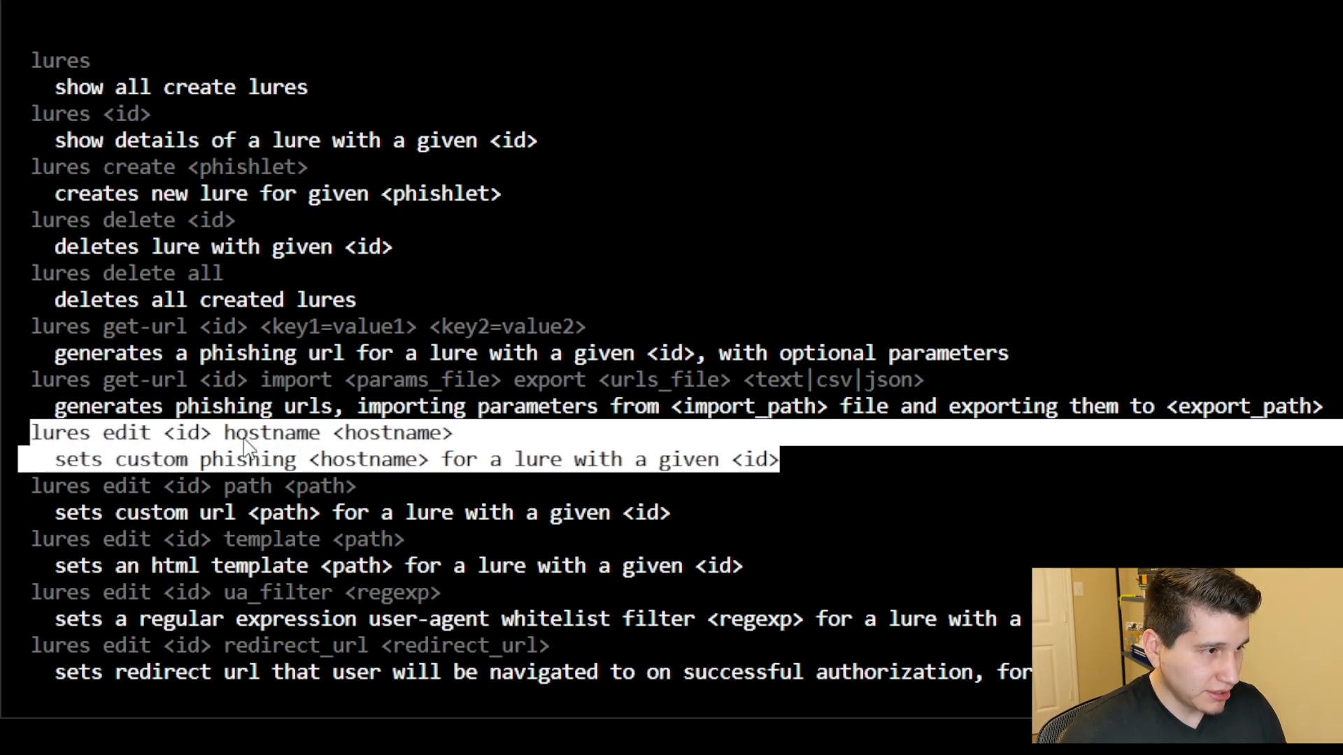
mouse_move(786, 537)
type("lures creat out")
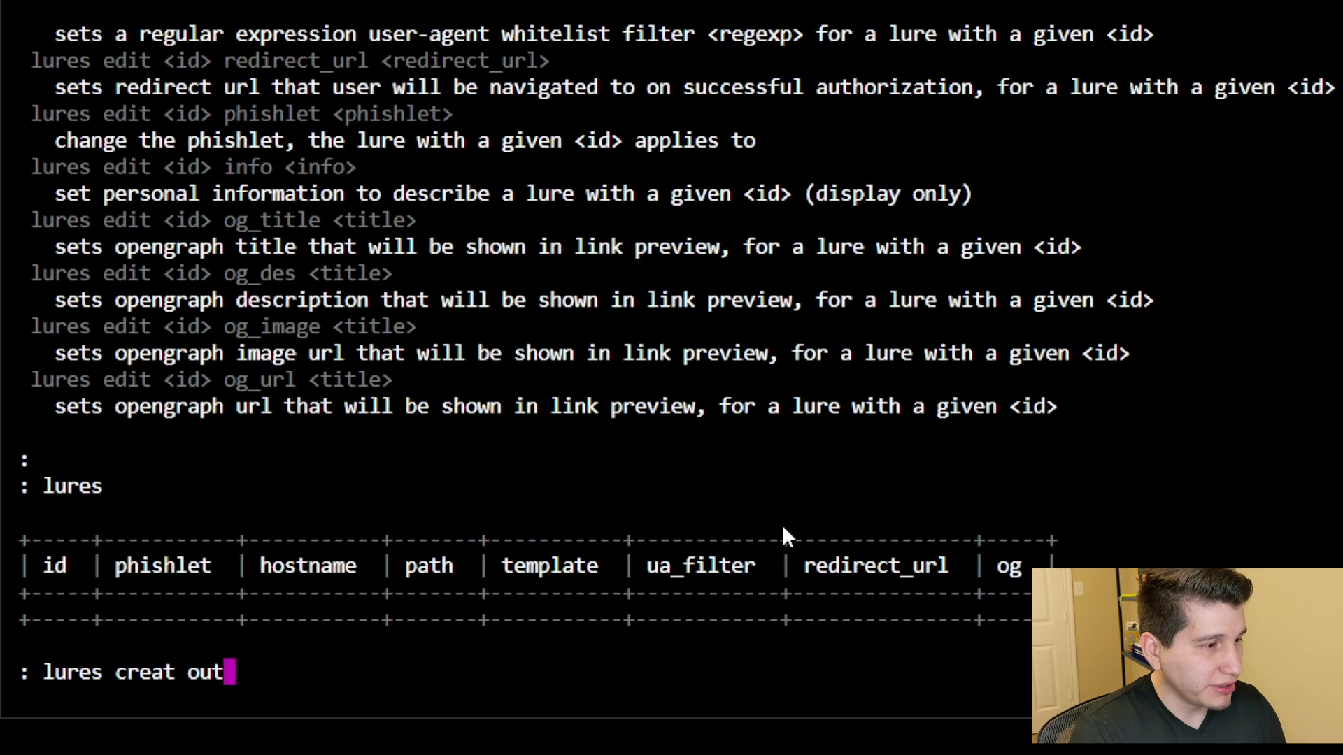
key("Return")
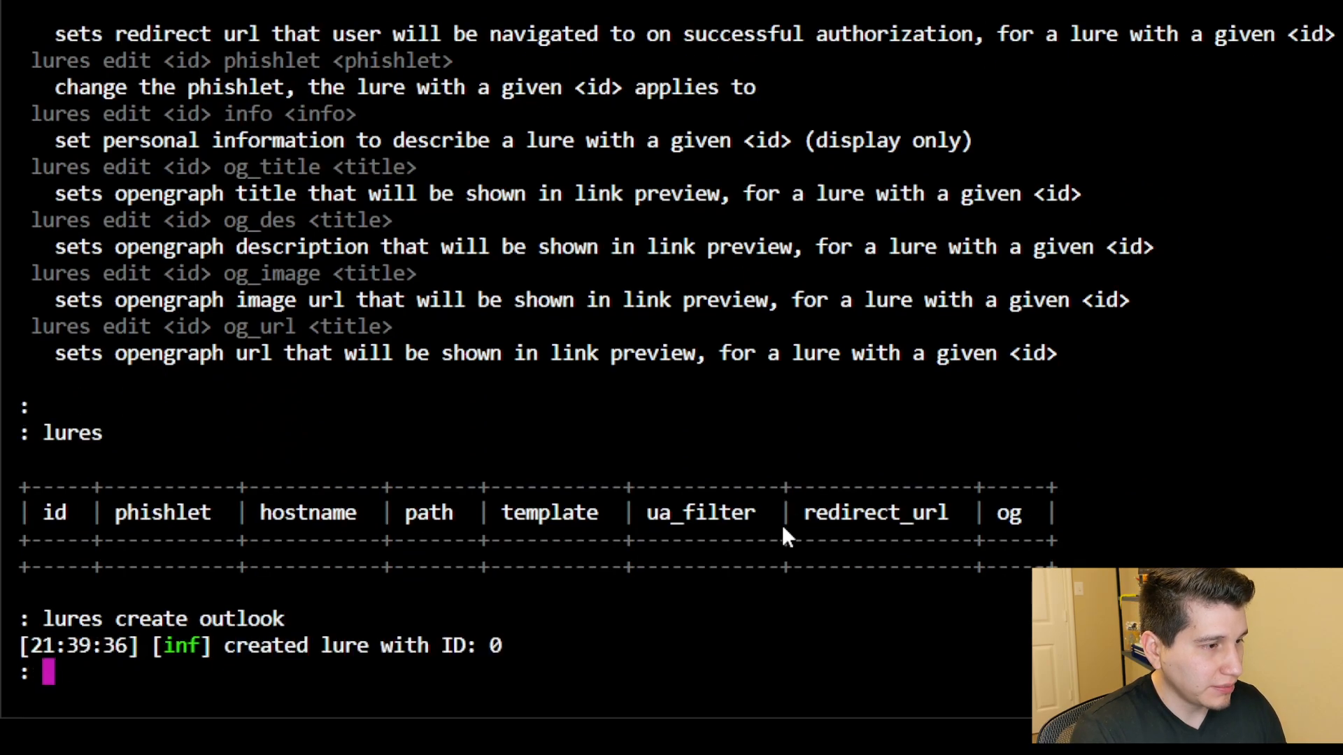
type("lures get-url 0")
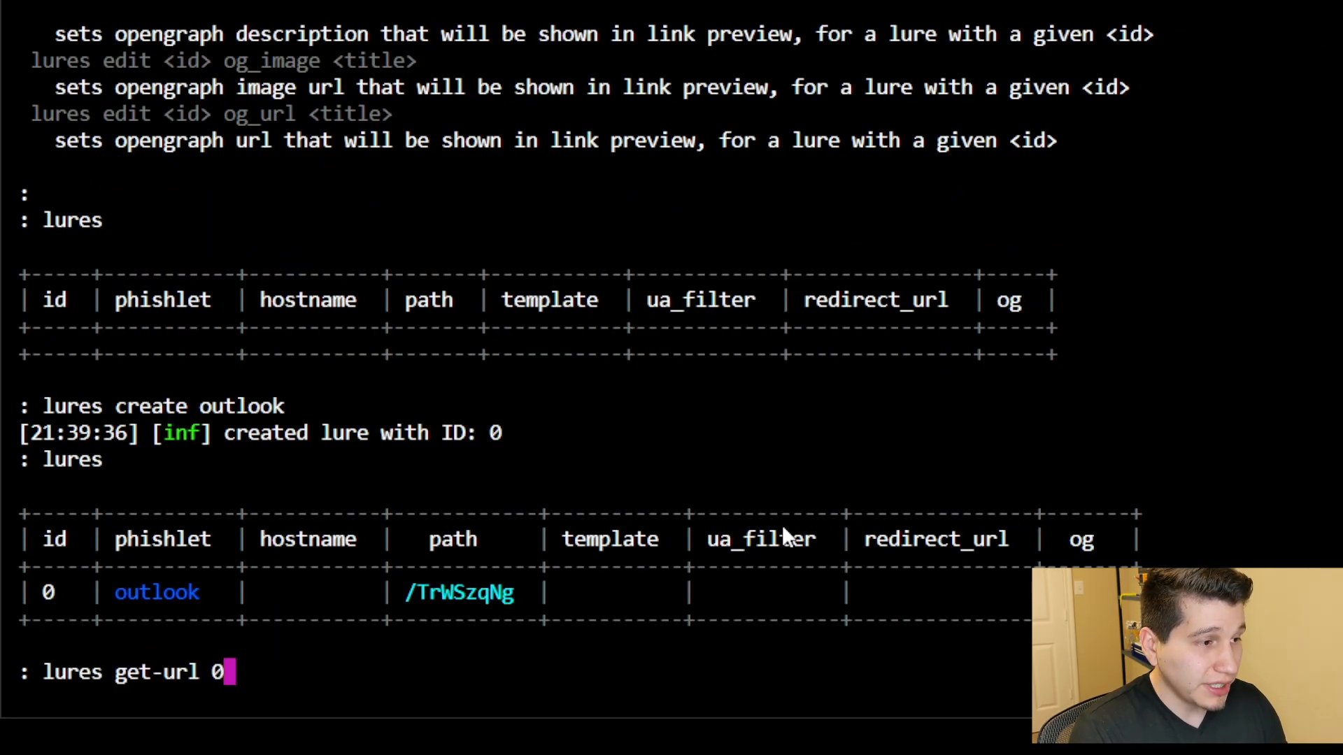
key("Return")
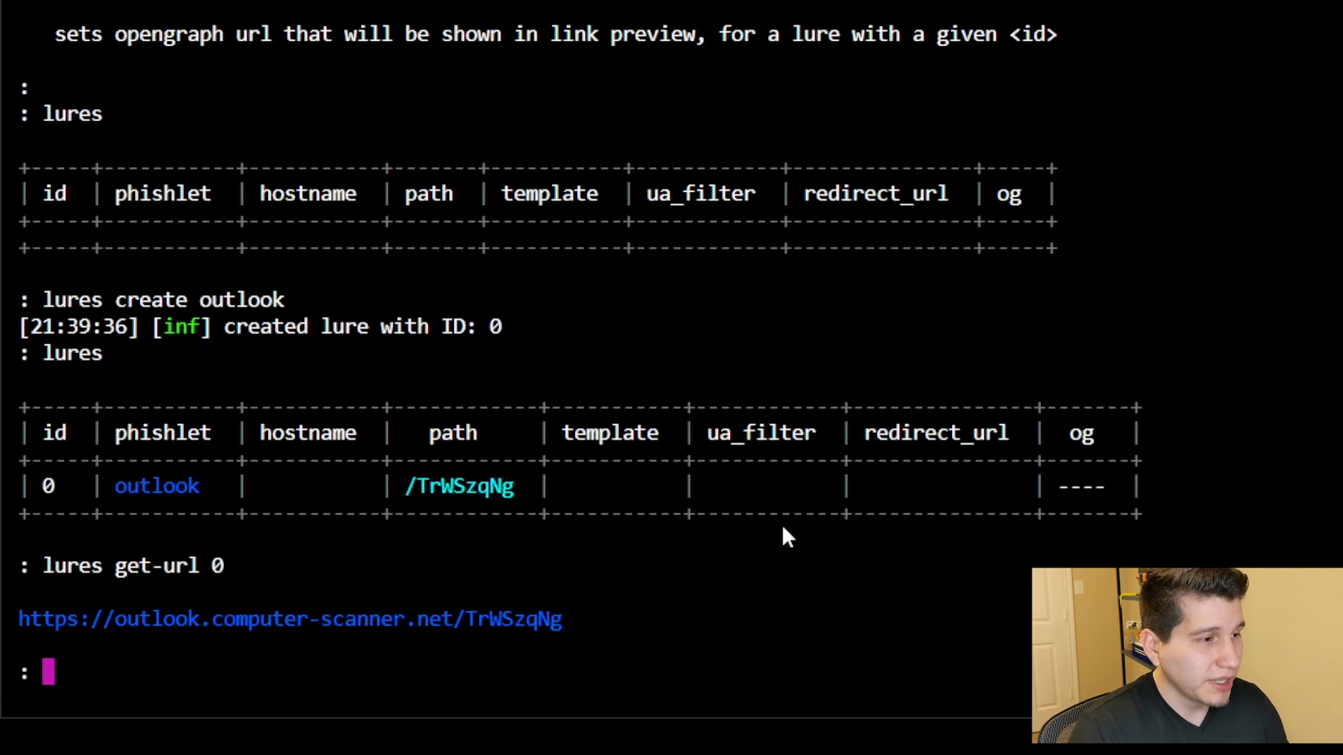
mouse_move(206, 620)
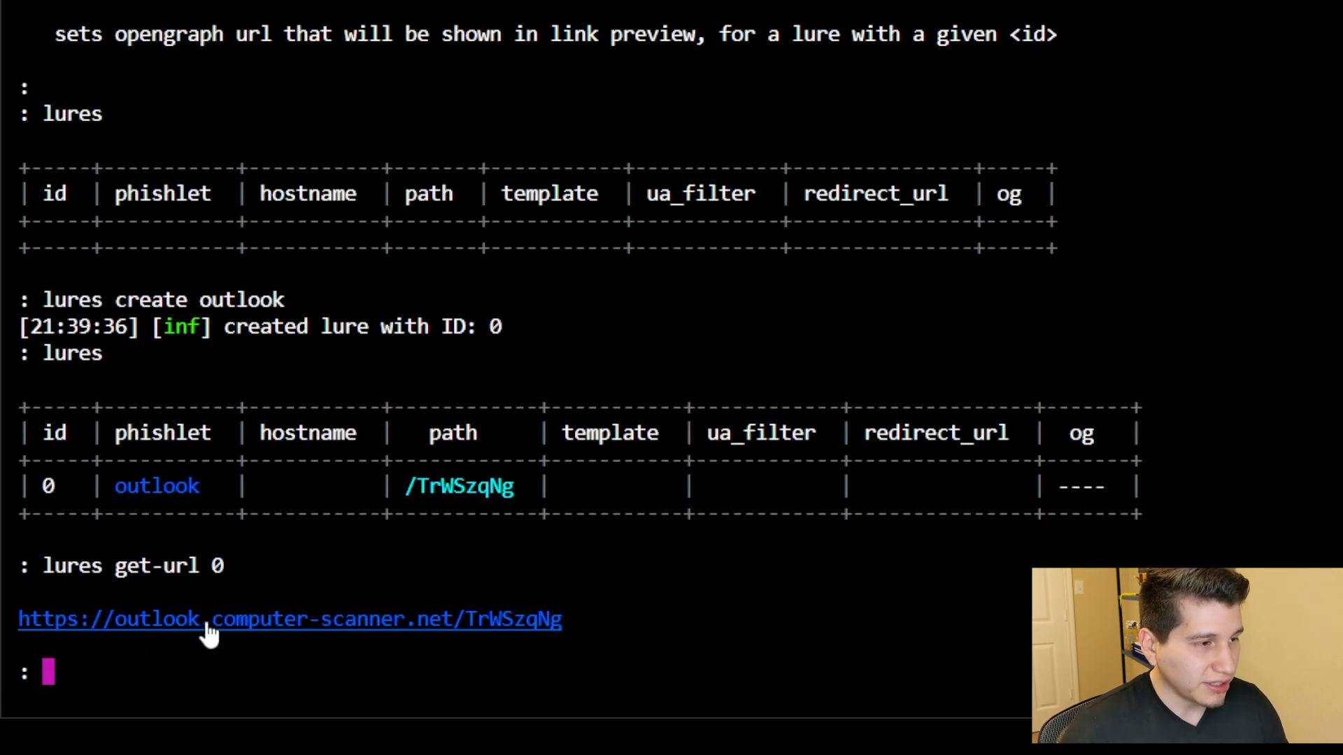
mouse_move(379, 658)
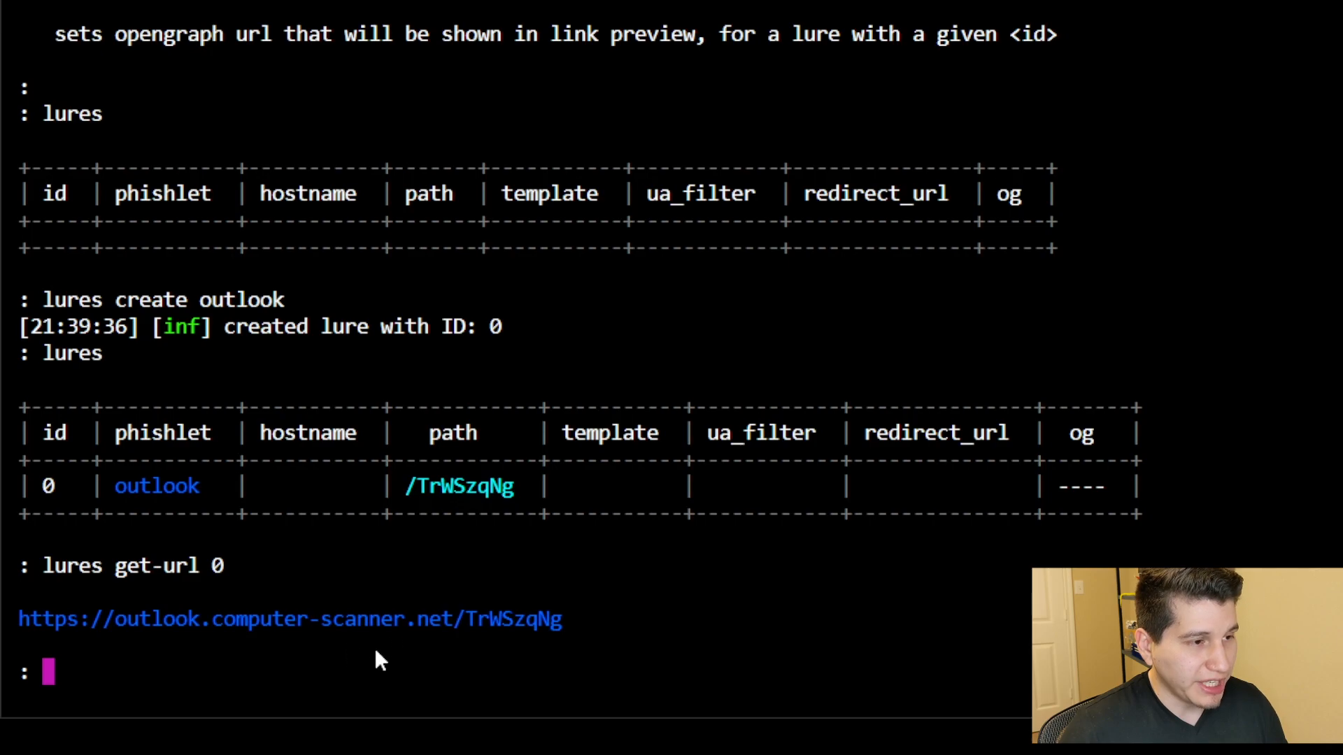
mouse_move(669, 615)
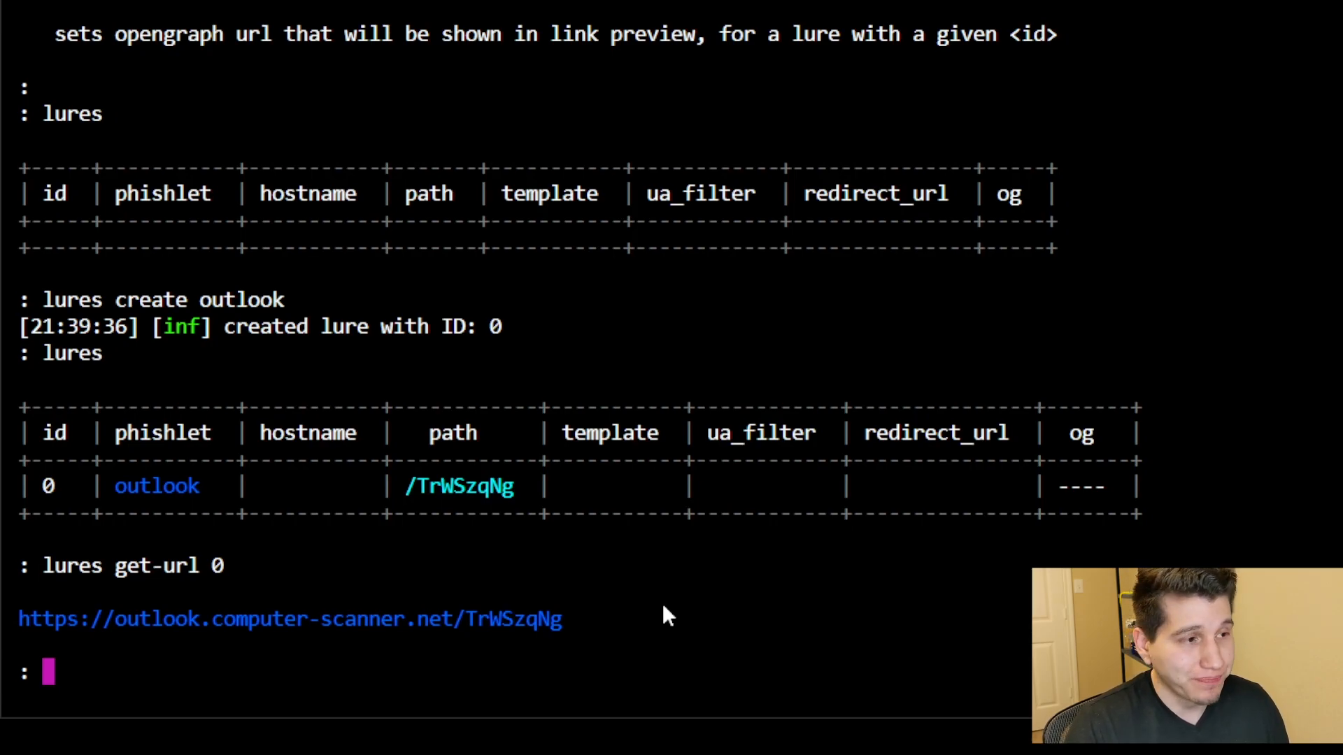
Run 'lures edit 0 hostname hrbenefits.company.com.villaroot.computer-scanner.net' and highlight the DNS problem error
type("lu")
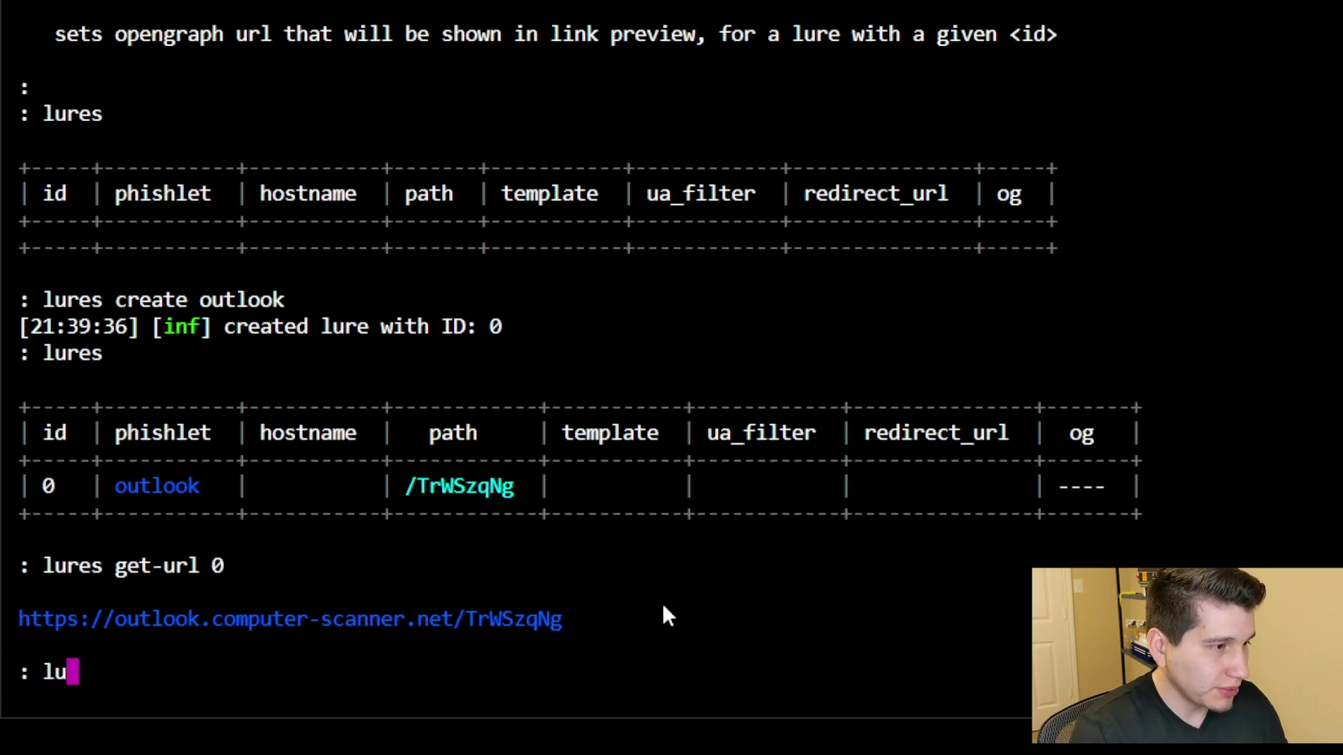
type("res edit")
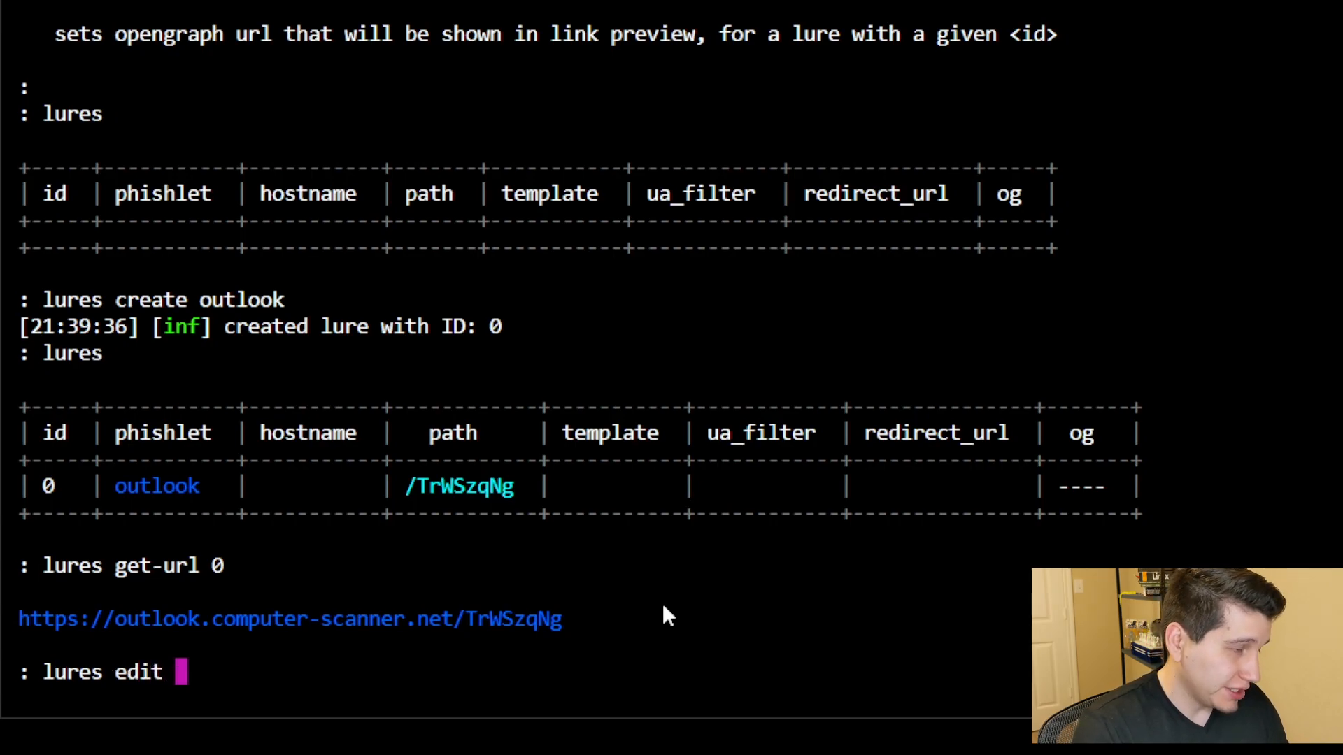
type("0")
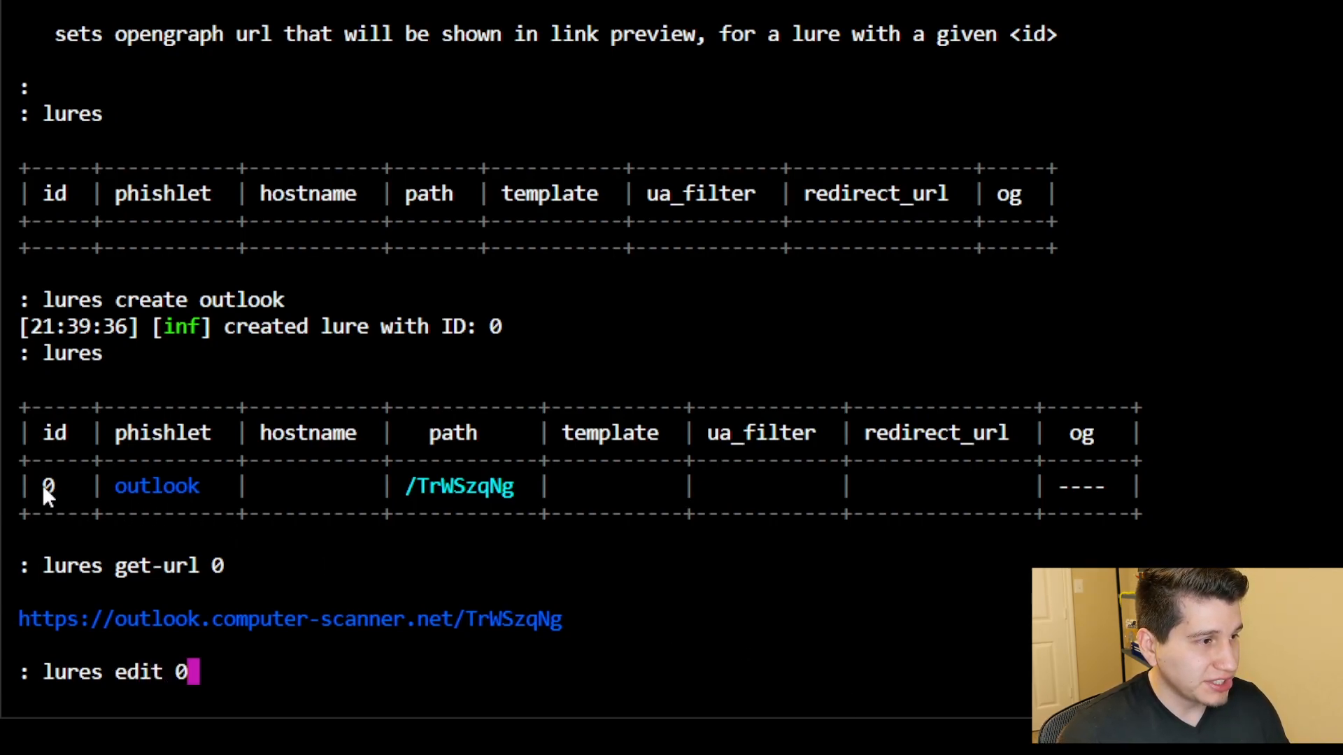
mouse_move(387, 568)
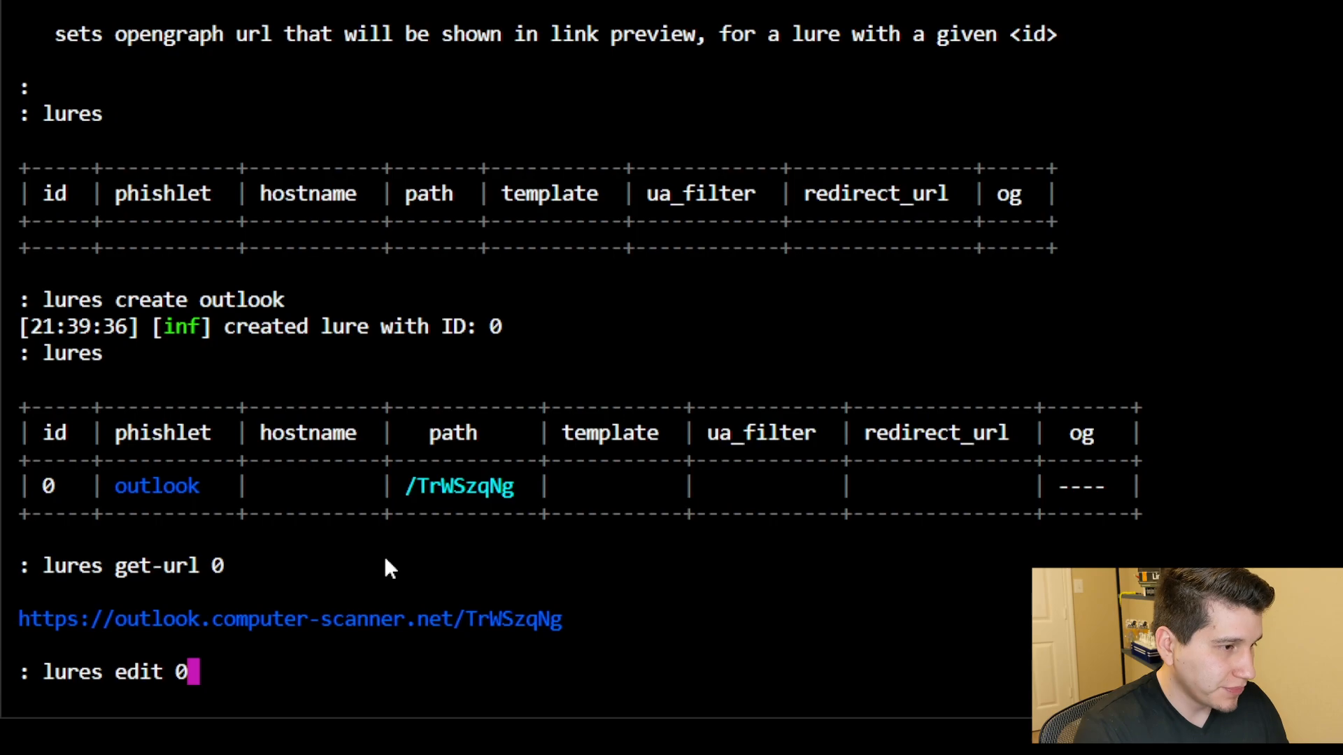
type("hostname")
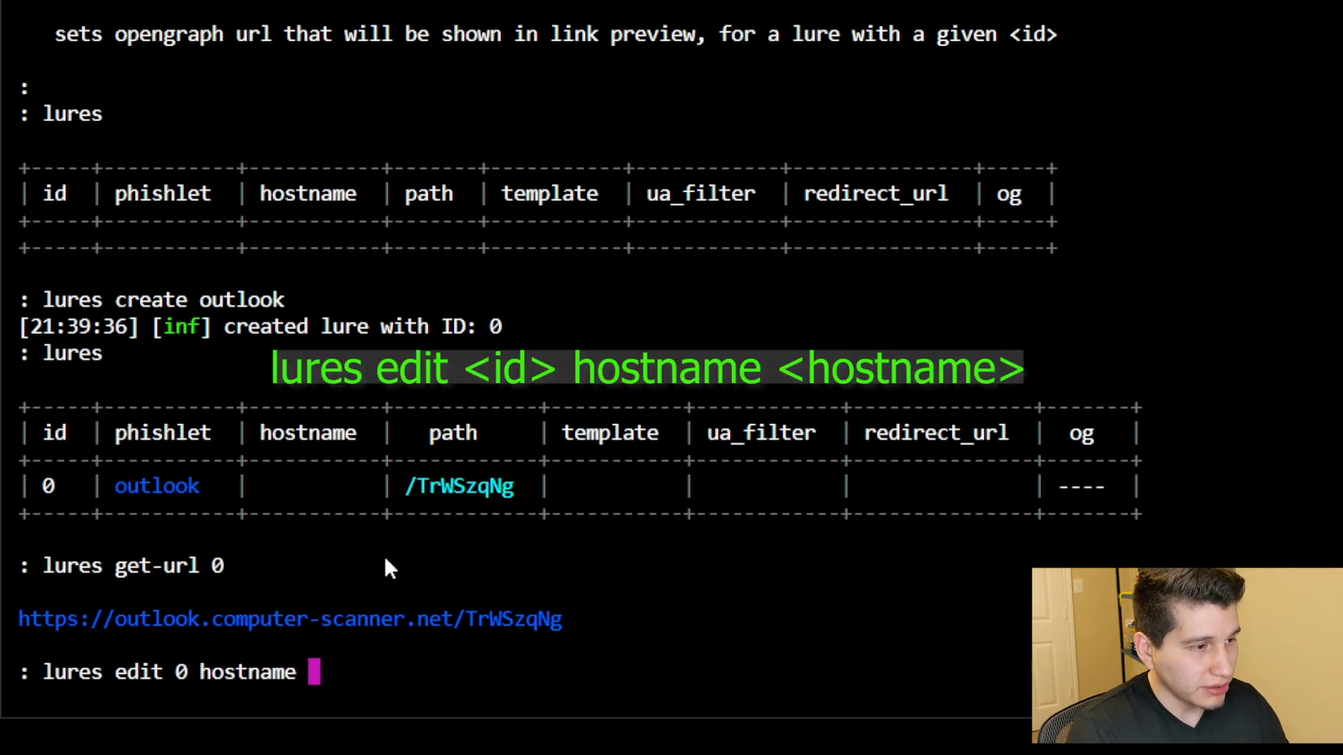
type("hrbenifits")
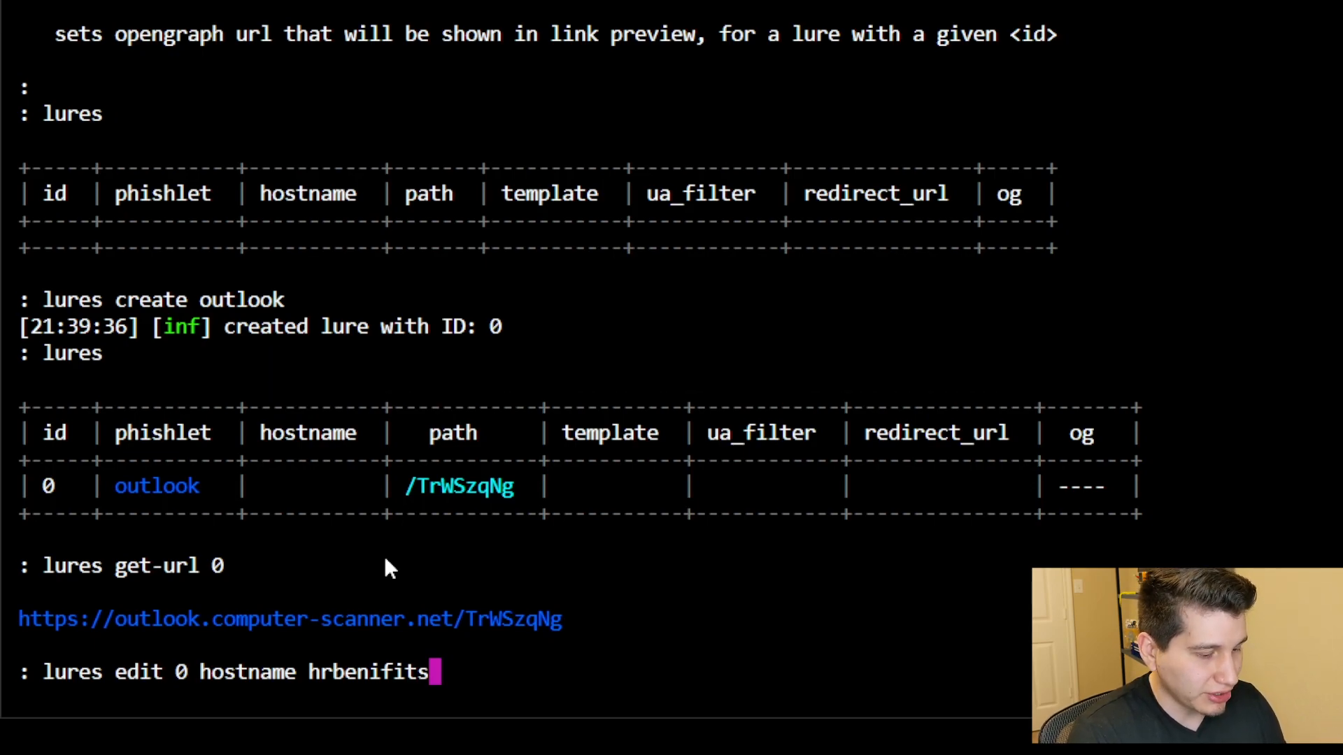
type(".company.c")
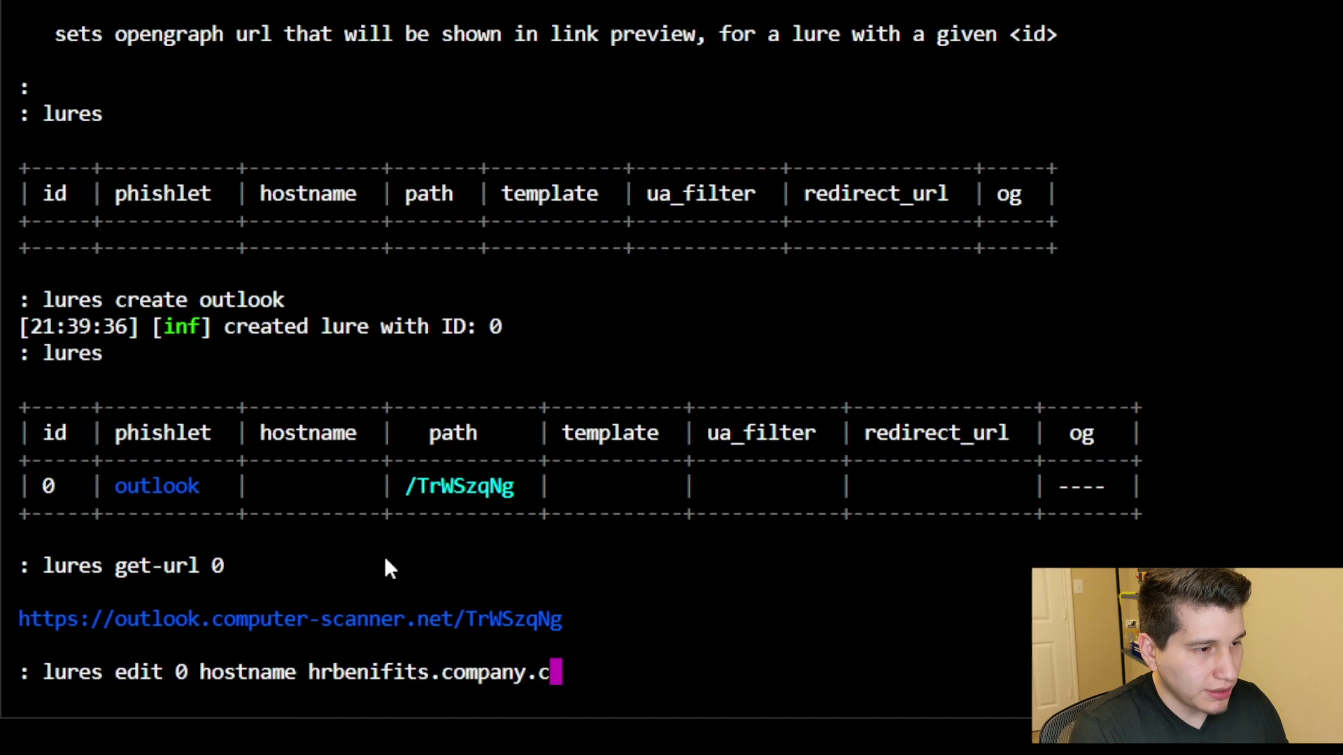
type("om.computer-scanner.net")
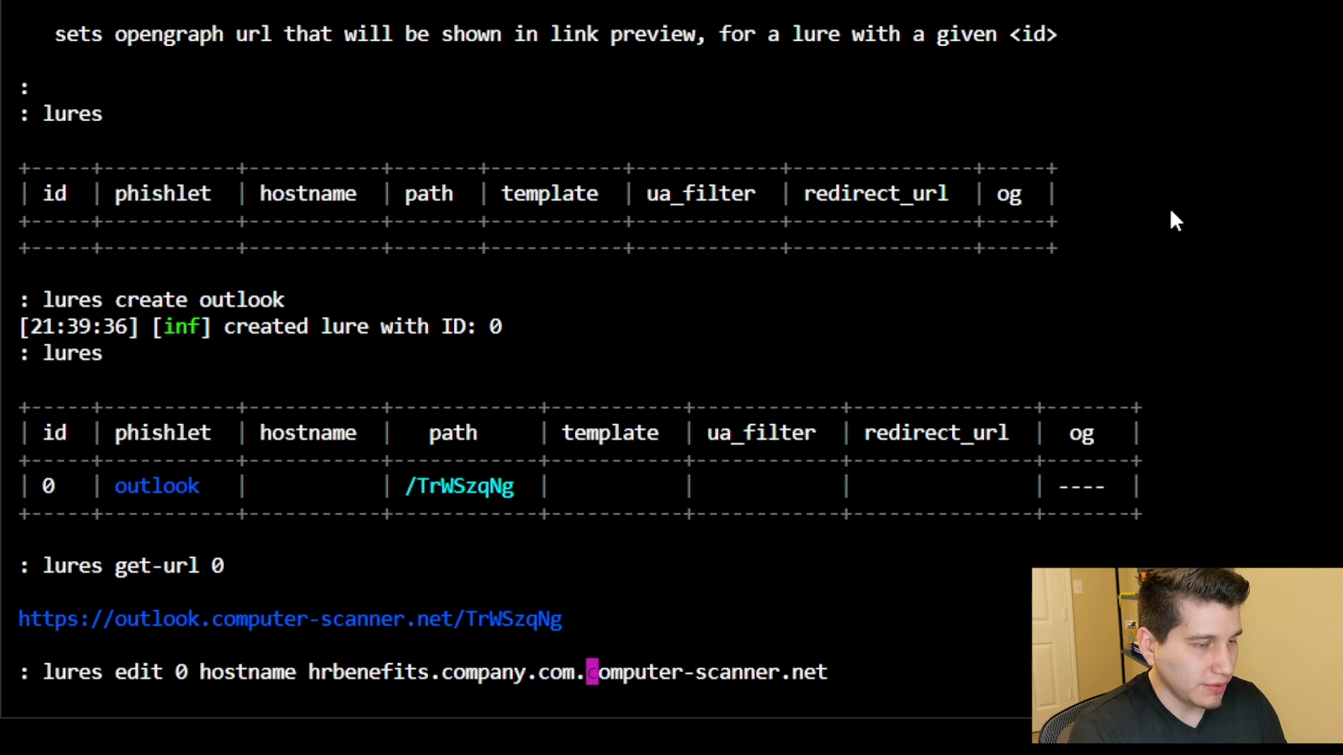
type("villa")
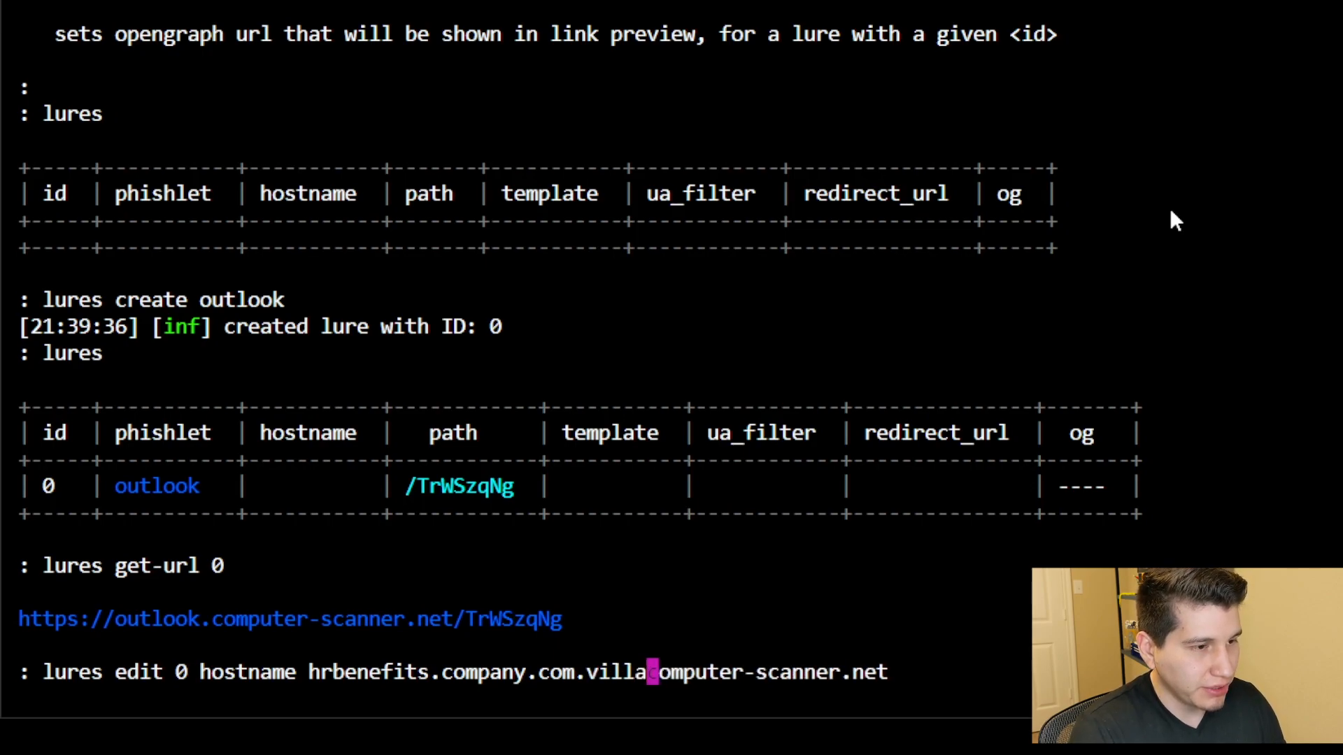
type("root.")
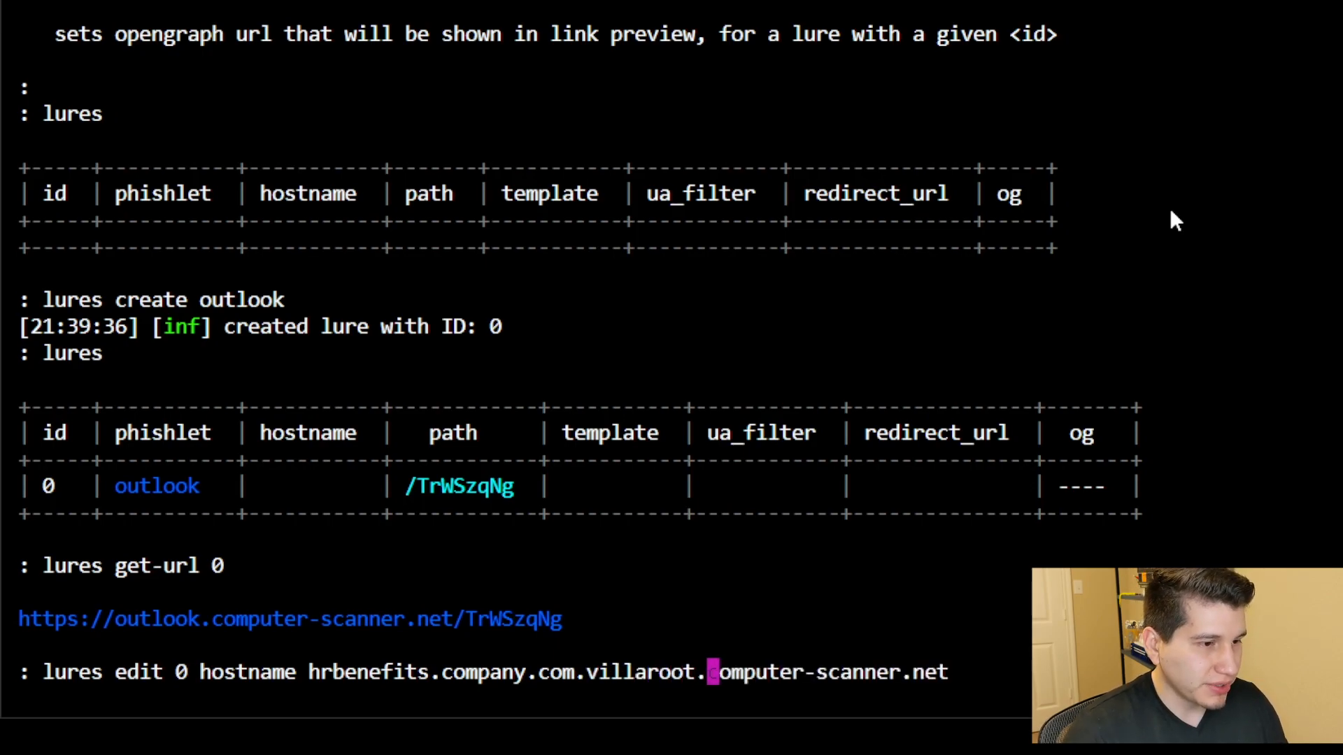
mouse_move(710, 681)
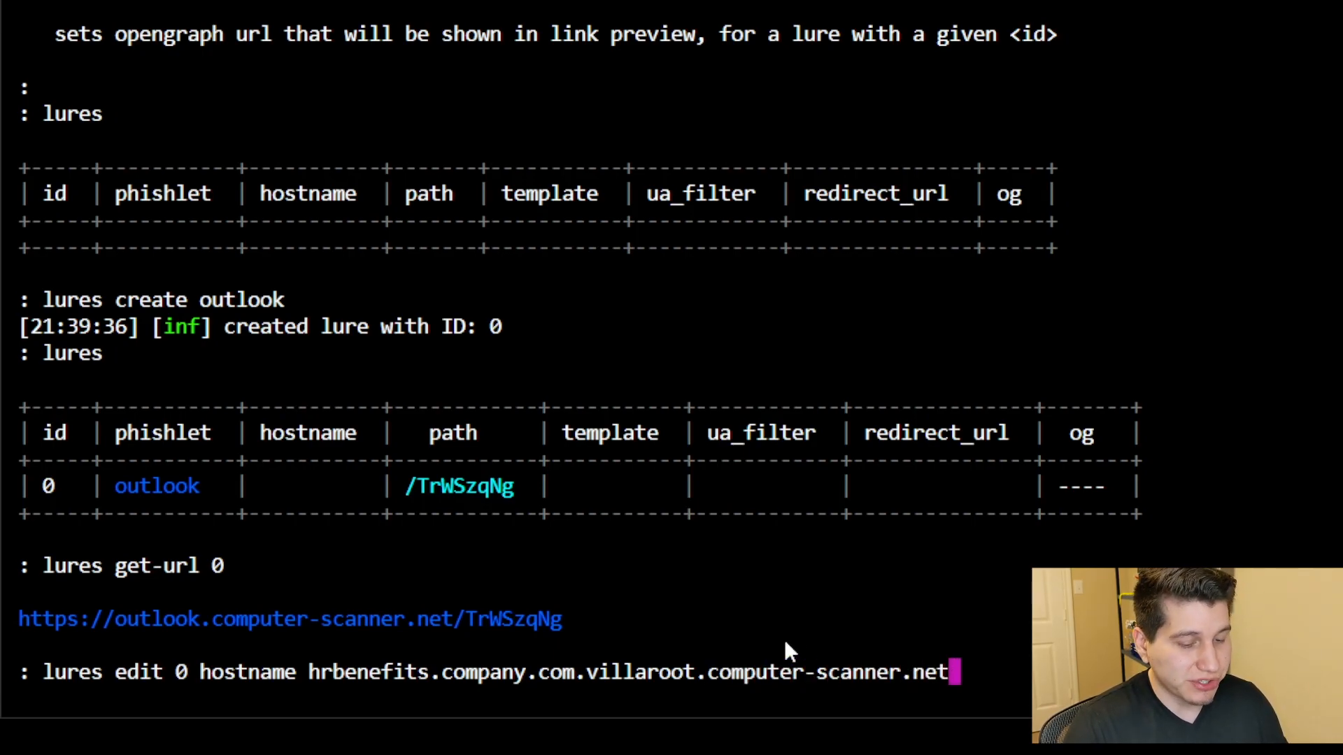
key("Return")
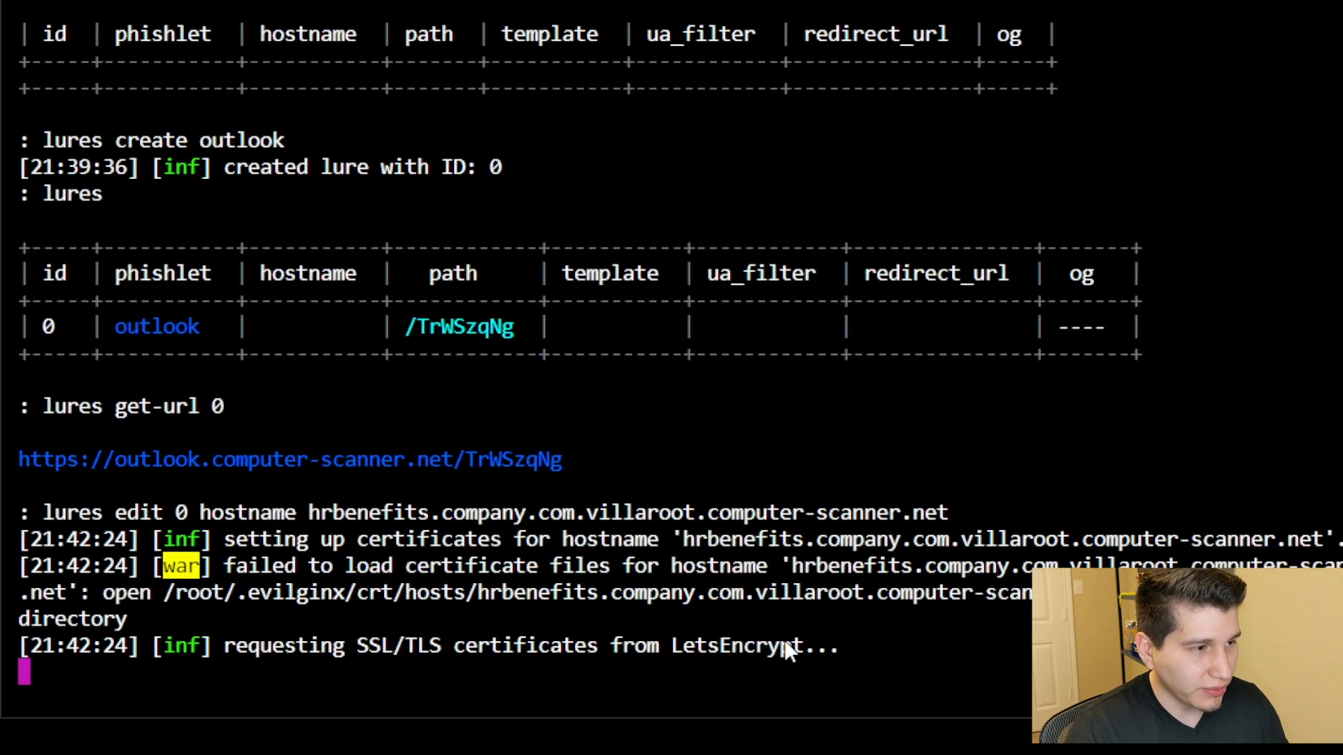
mouse_move(683, 691)
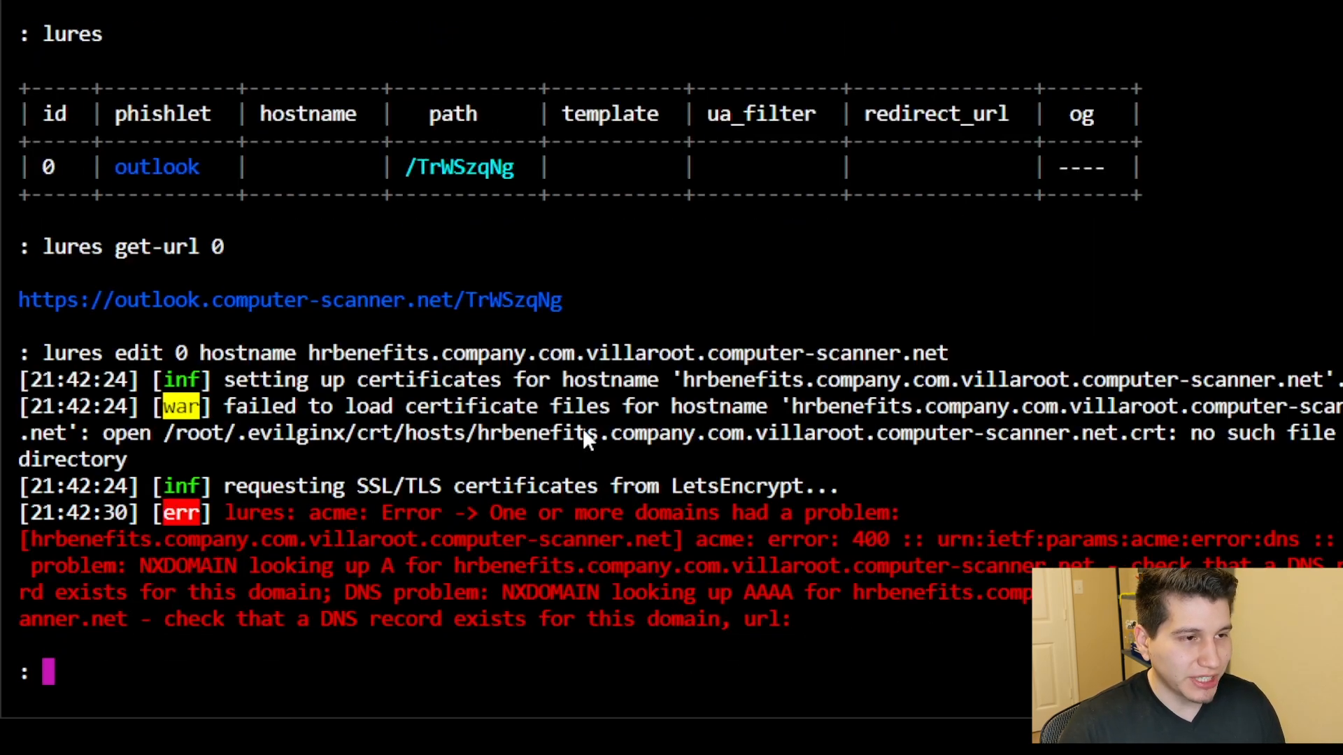
mouse_move(368, 513)
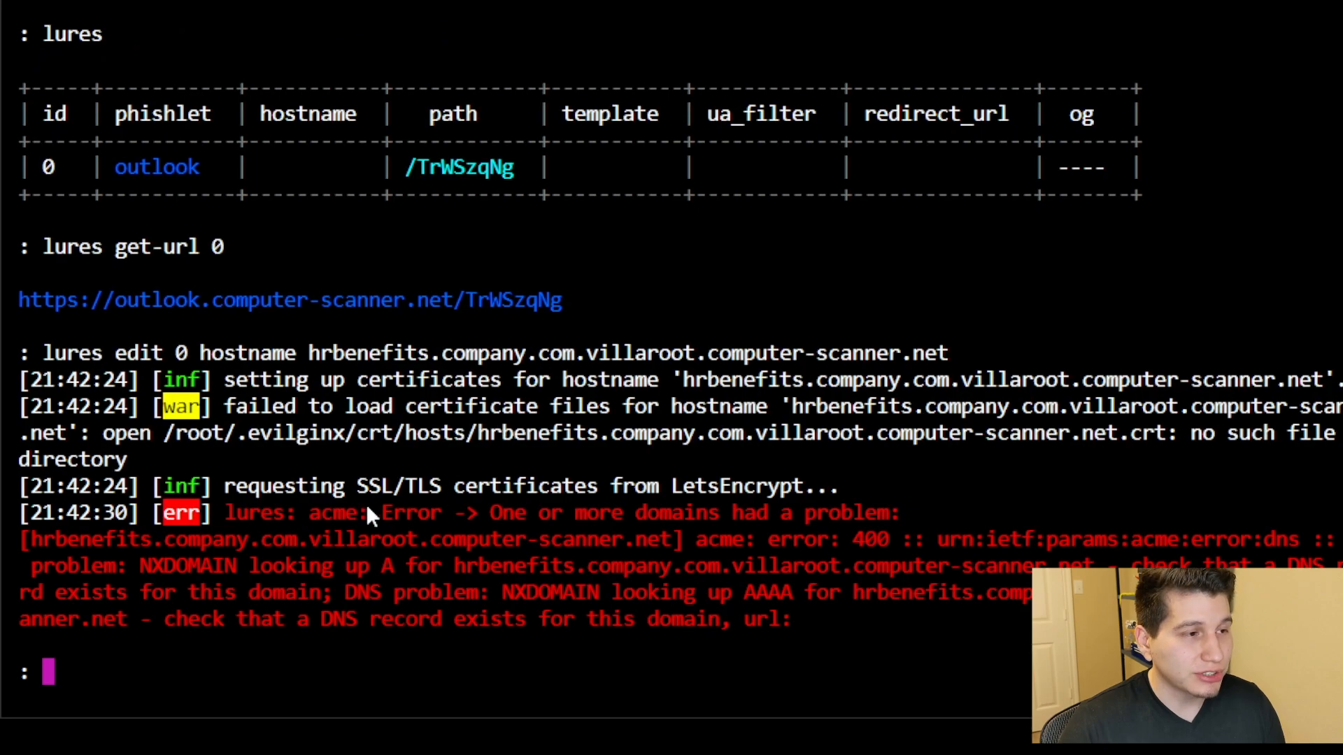
mouse_move(368, 453)
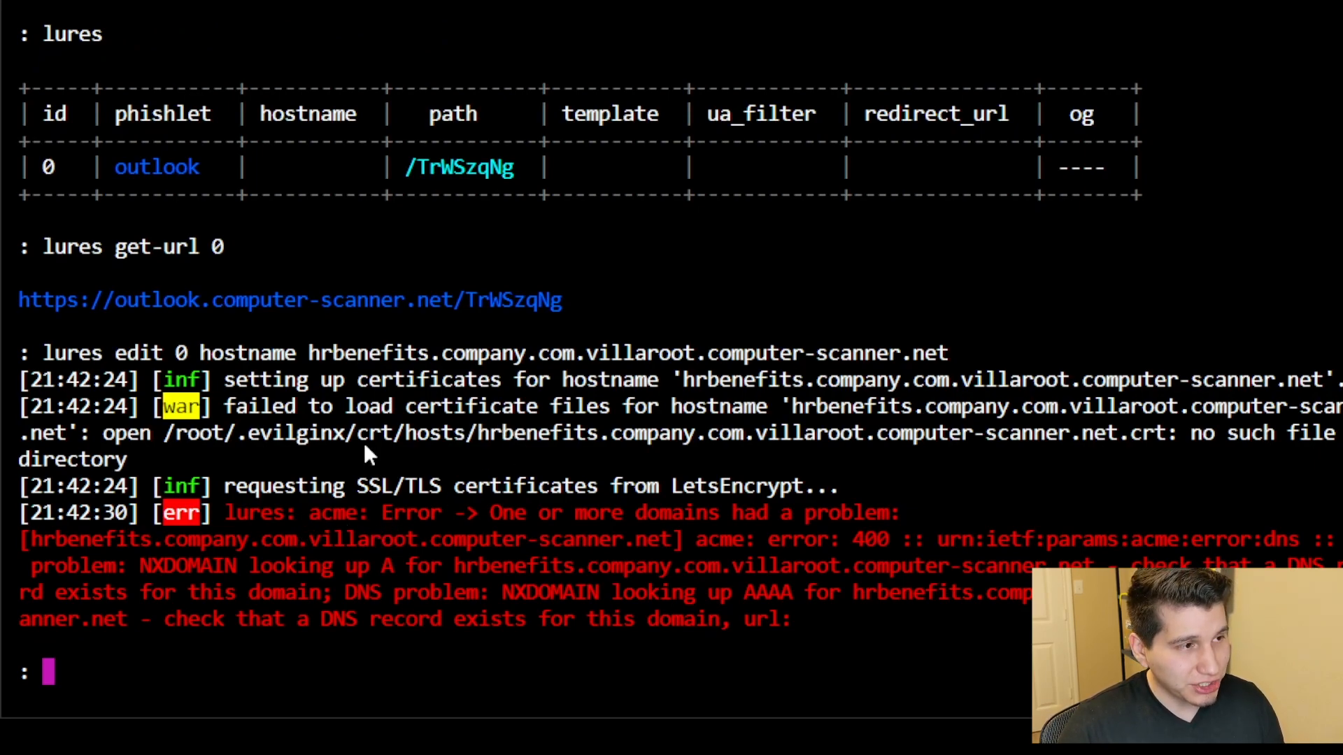
mouse_move(318, 540)
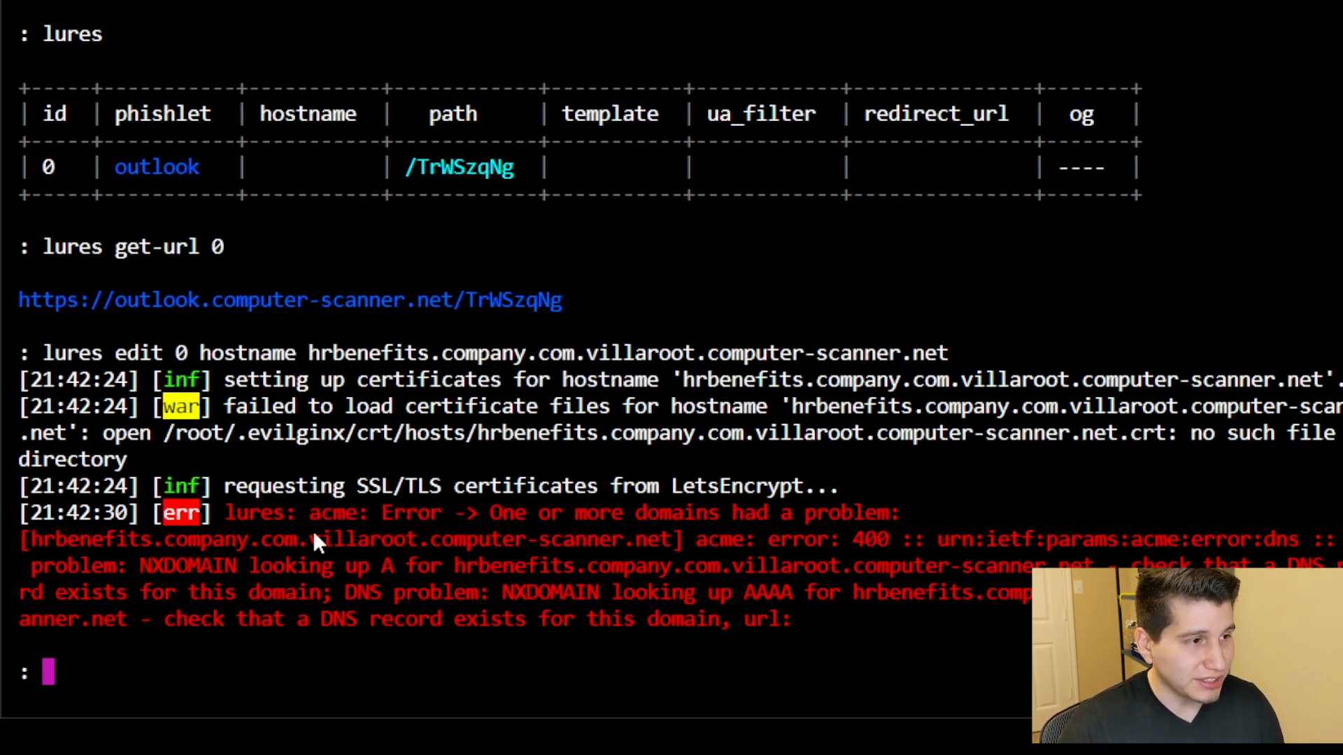
mouse_move(813, 625)
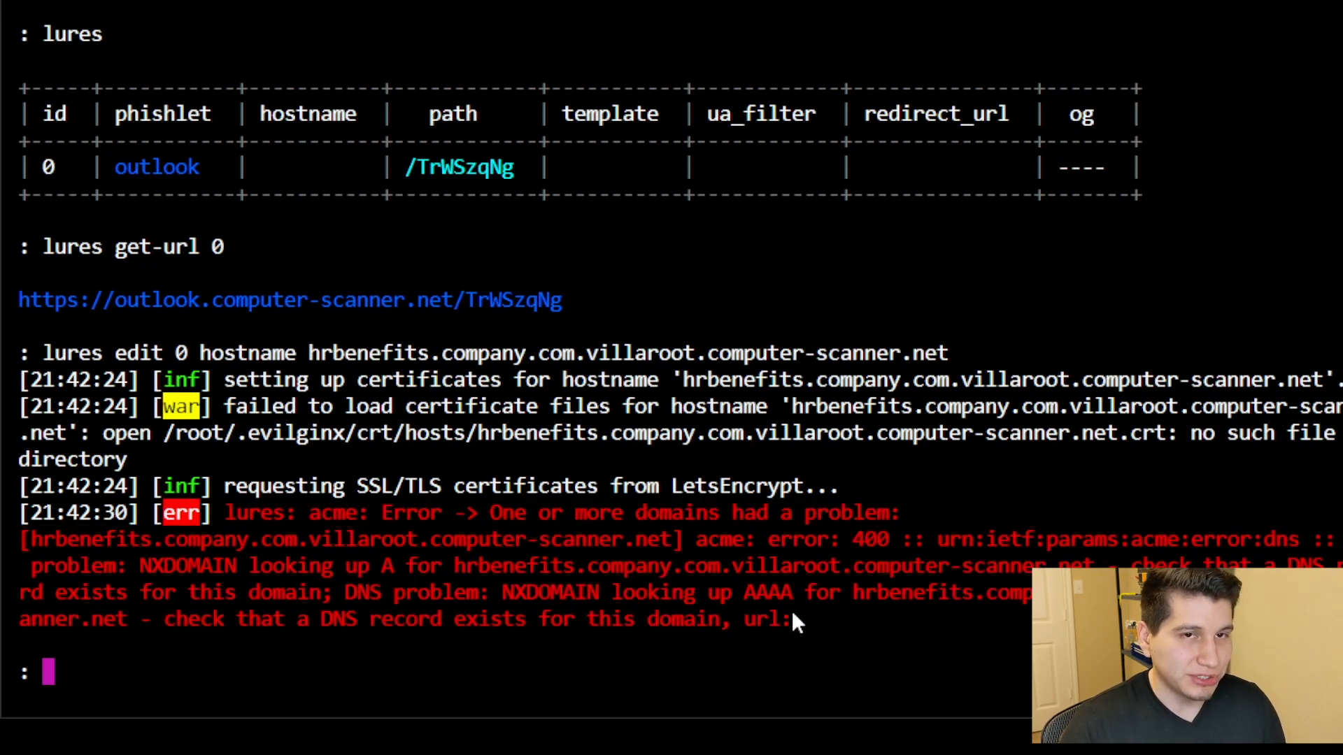
mouse_move(355, 604)
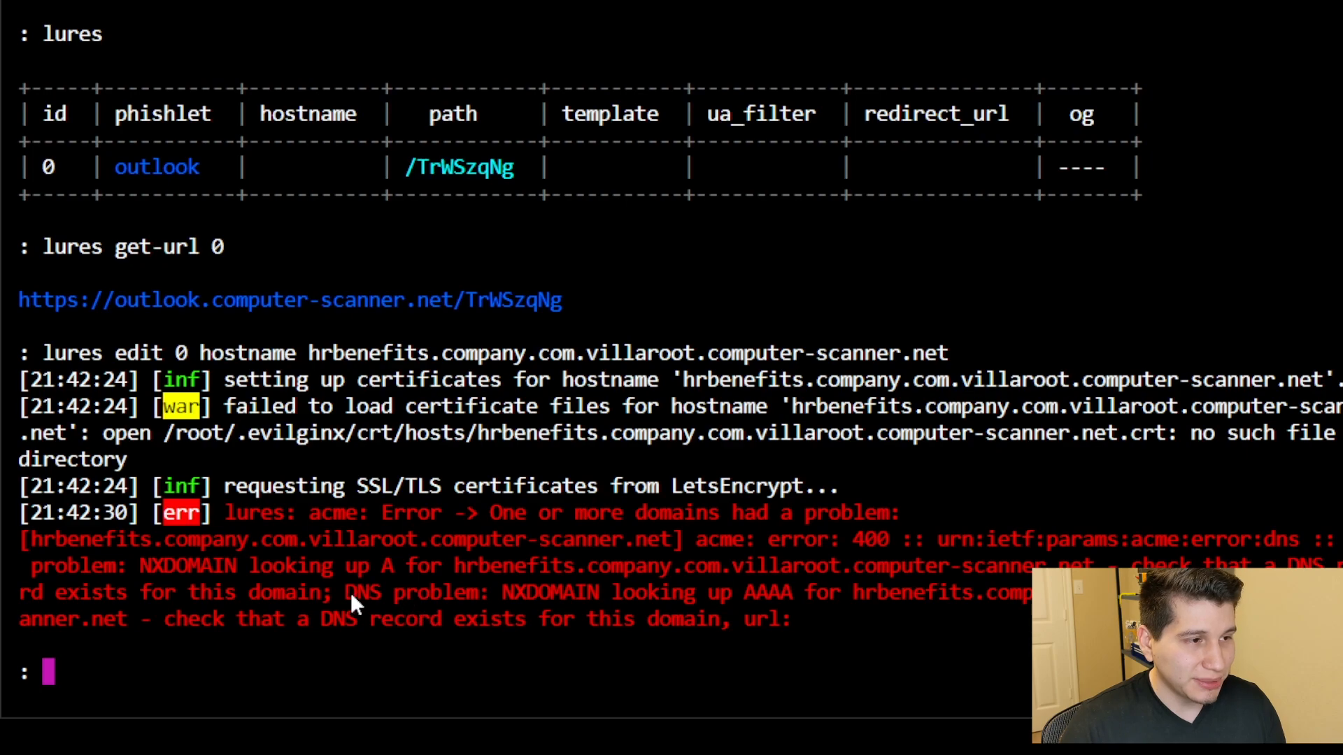
double_click(411, 593)
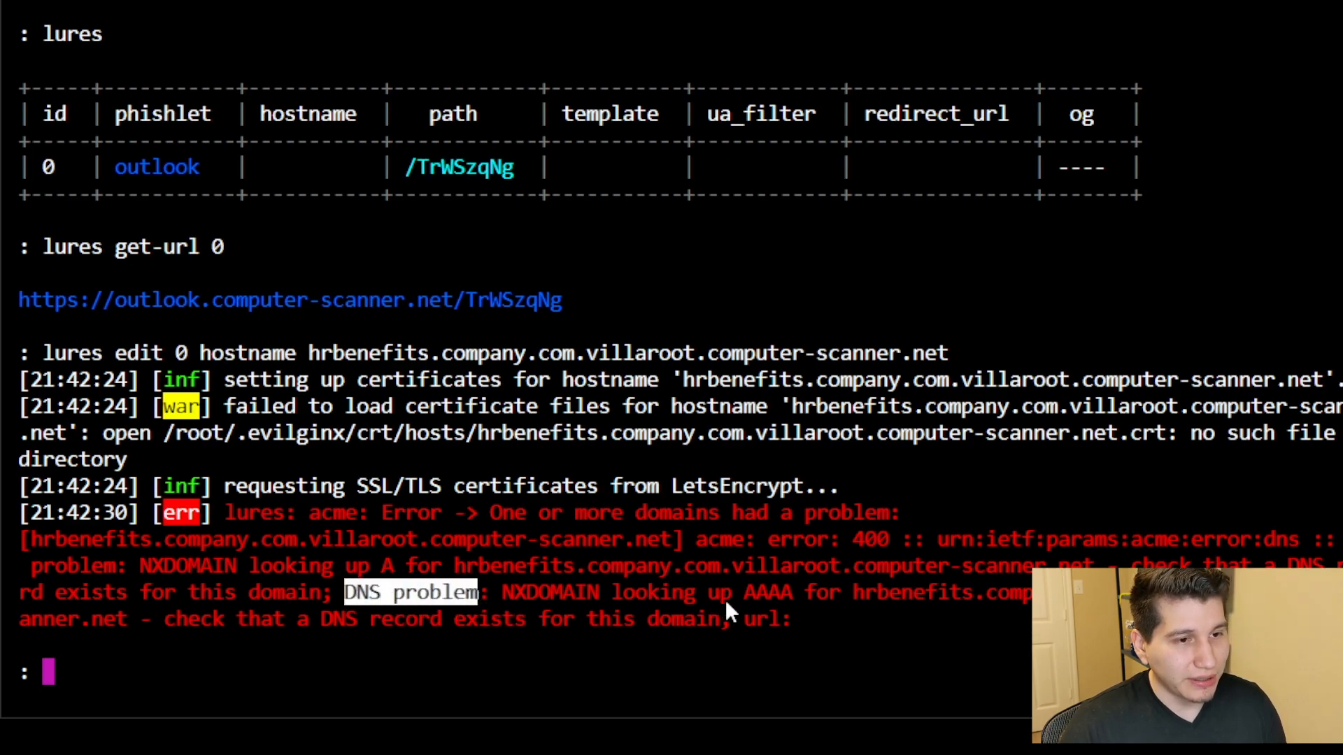
mouse_move(814, 617)
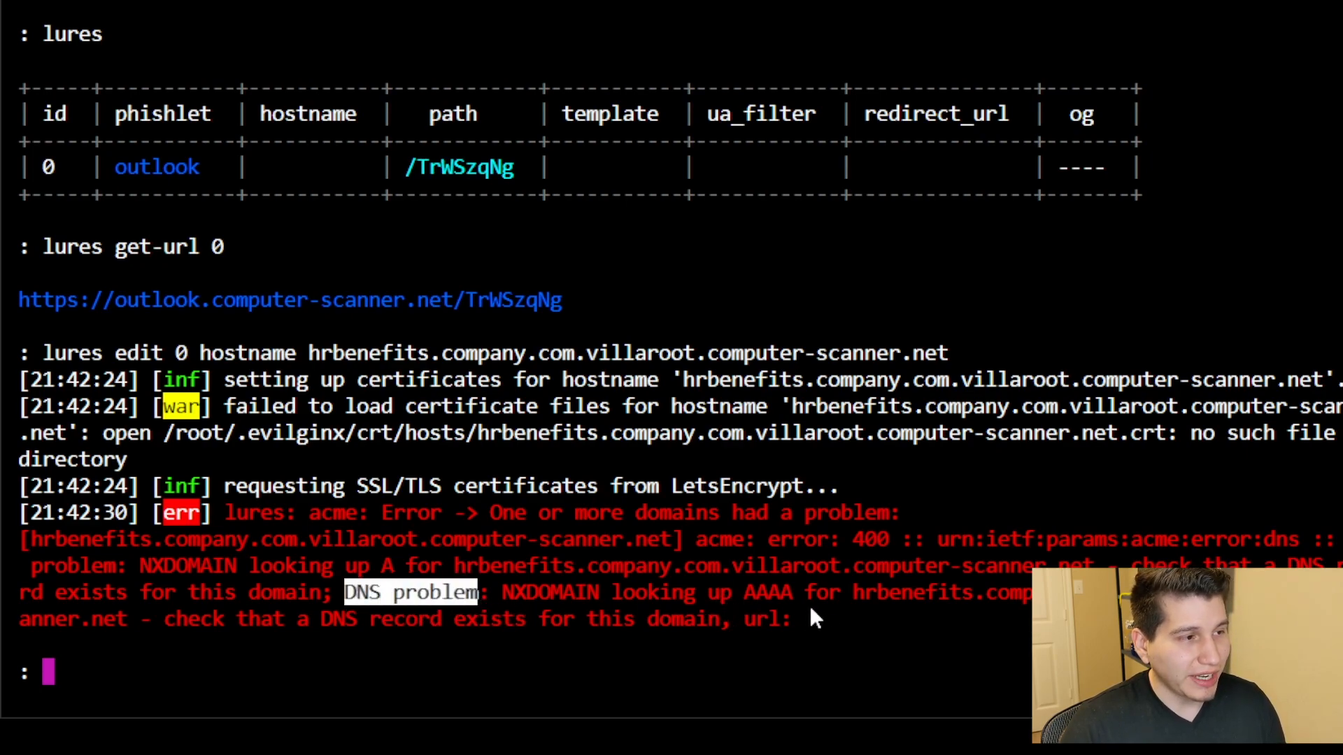
mouse_move(504, 518)
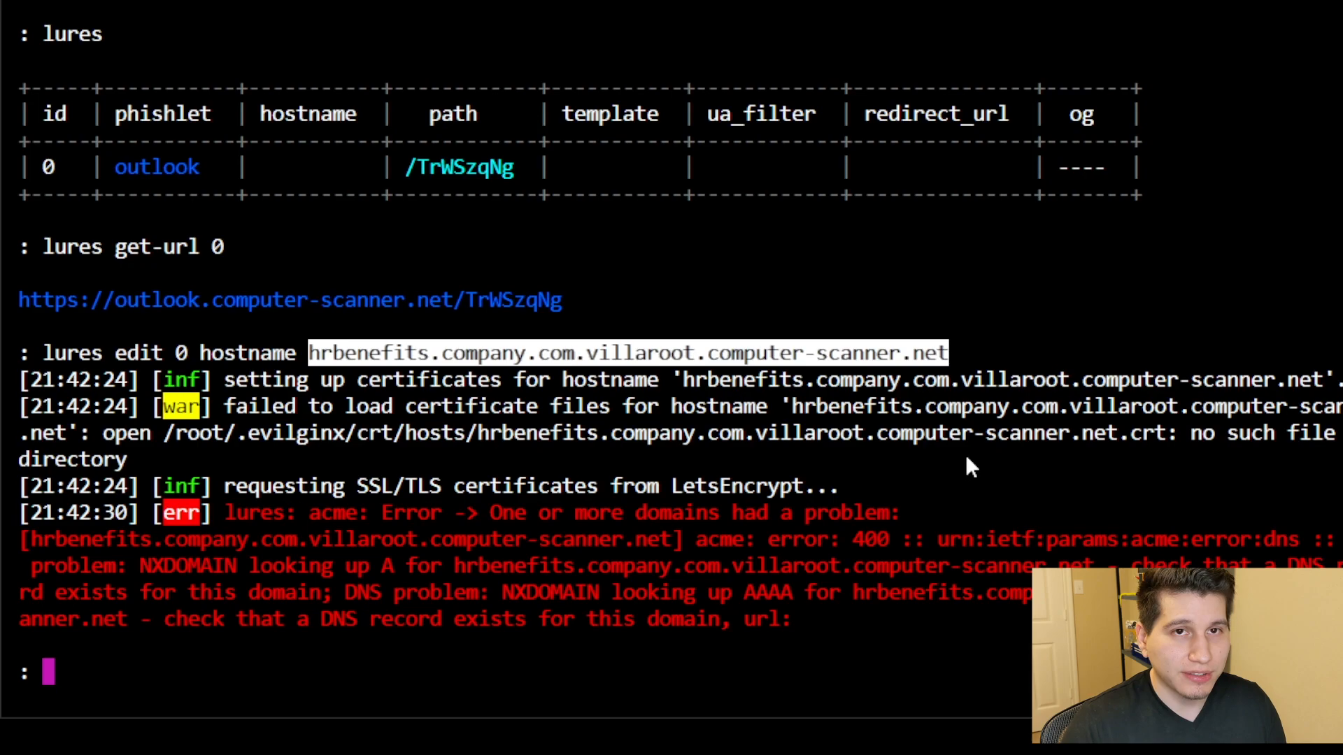
mouse_move(947, 531)
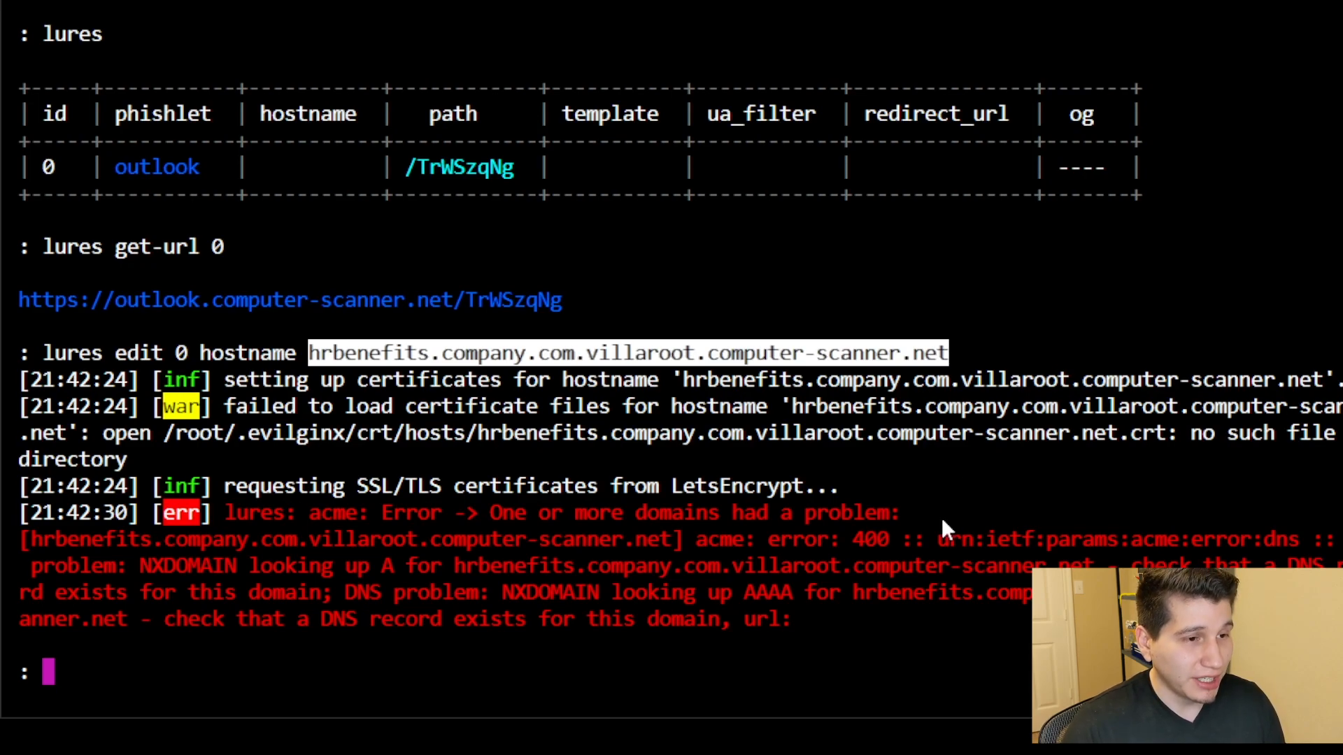
mouse_move(860, 516)
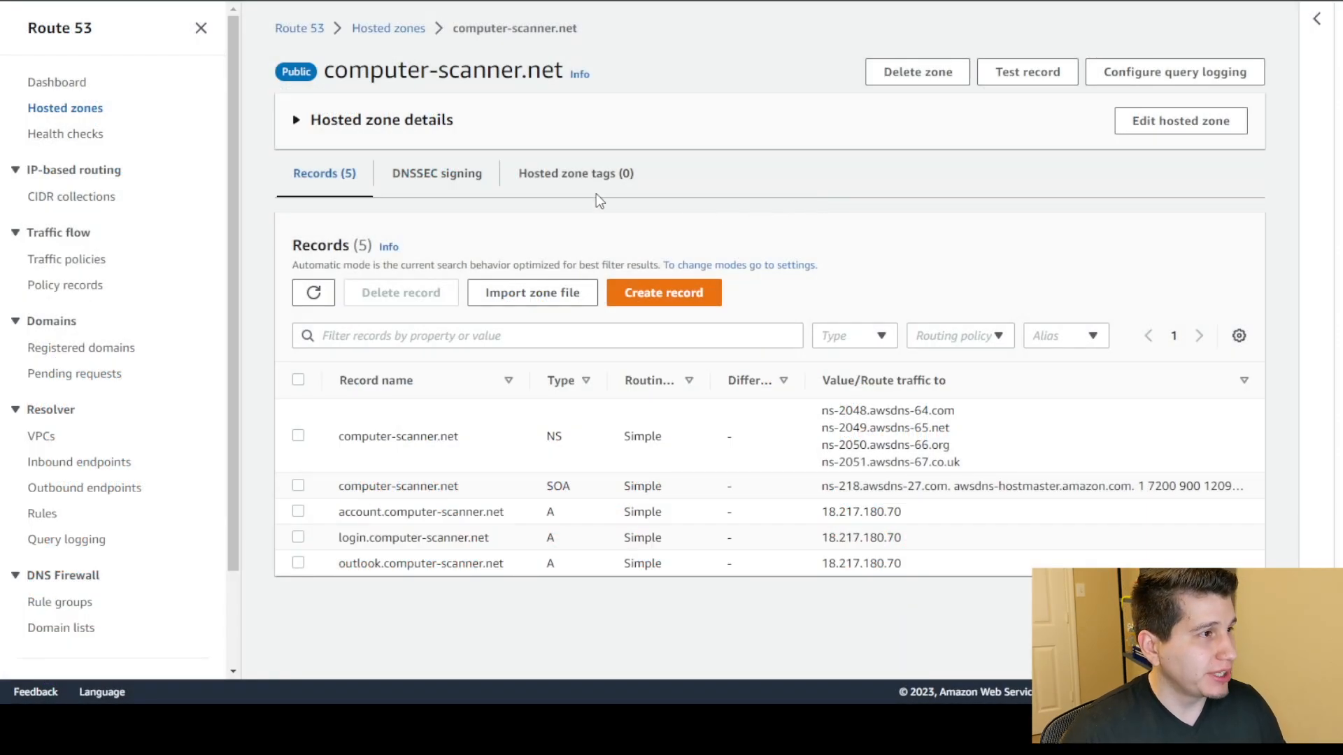
mouse_move(751, 271)
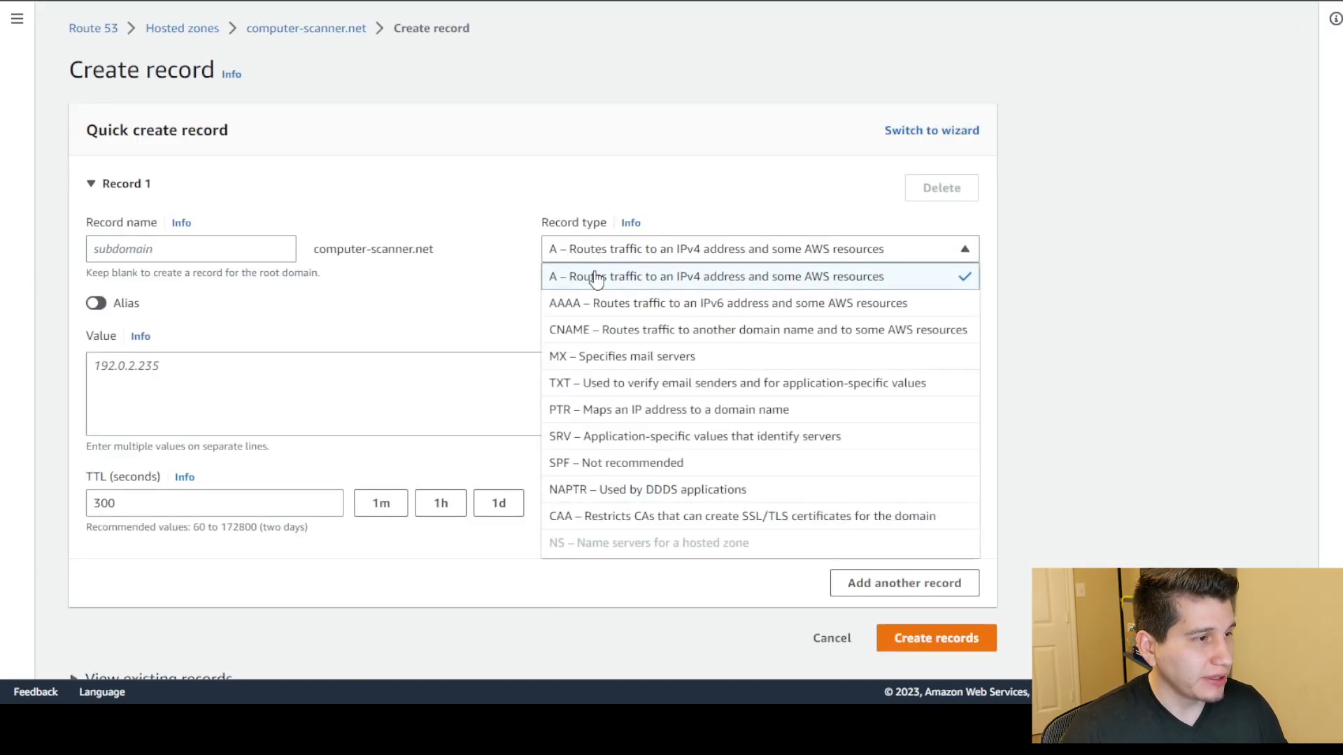
Create an A record named hrbenefits.company.com.villaroot pointing to 18.217.180.70
left_click(714, 275)
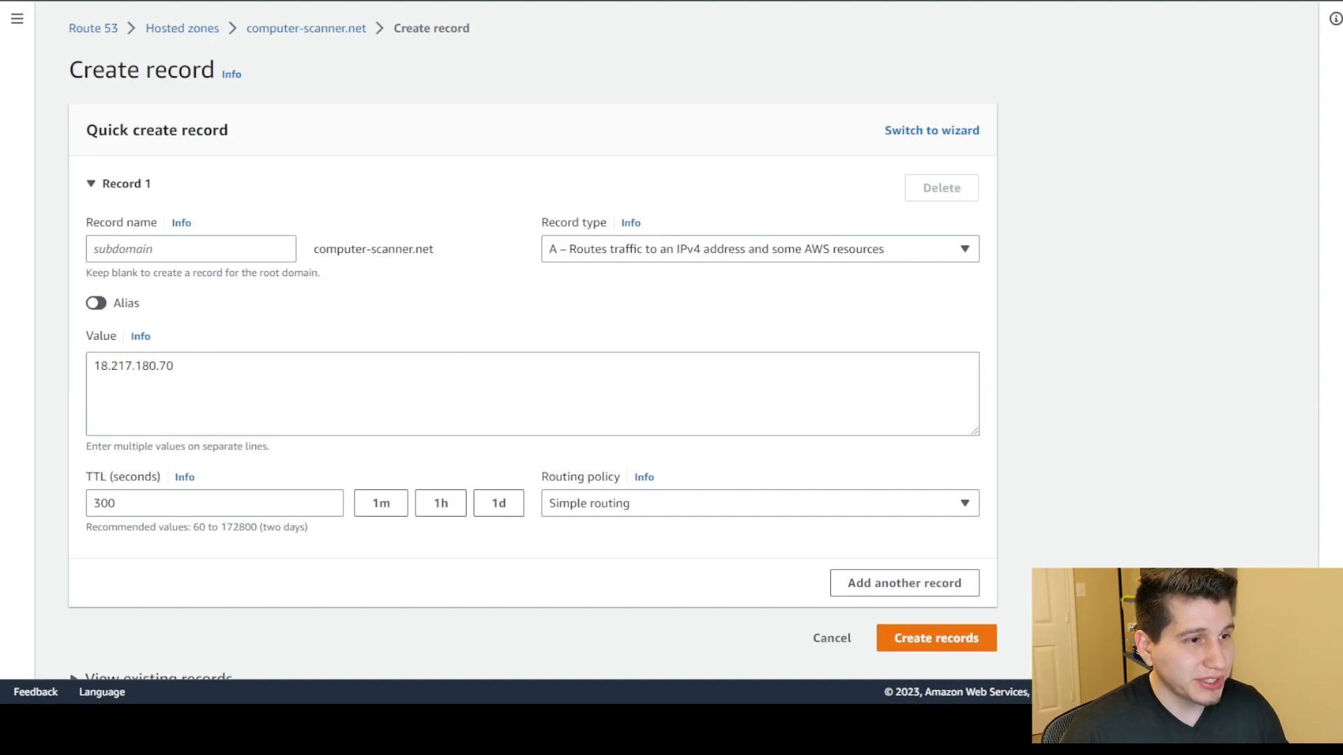
type("hrbenefits.company.com.villaroot")
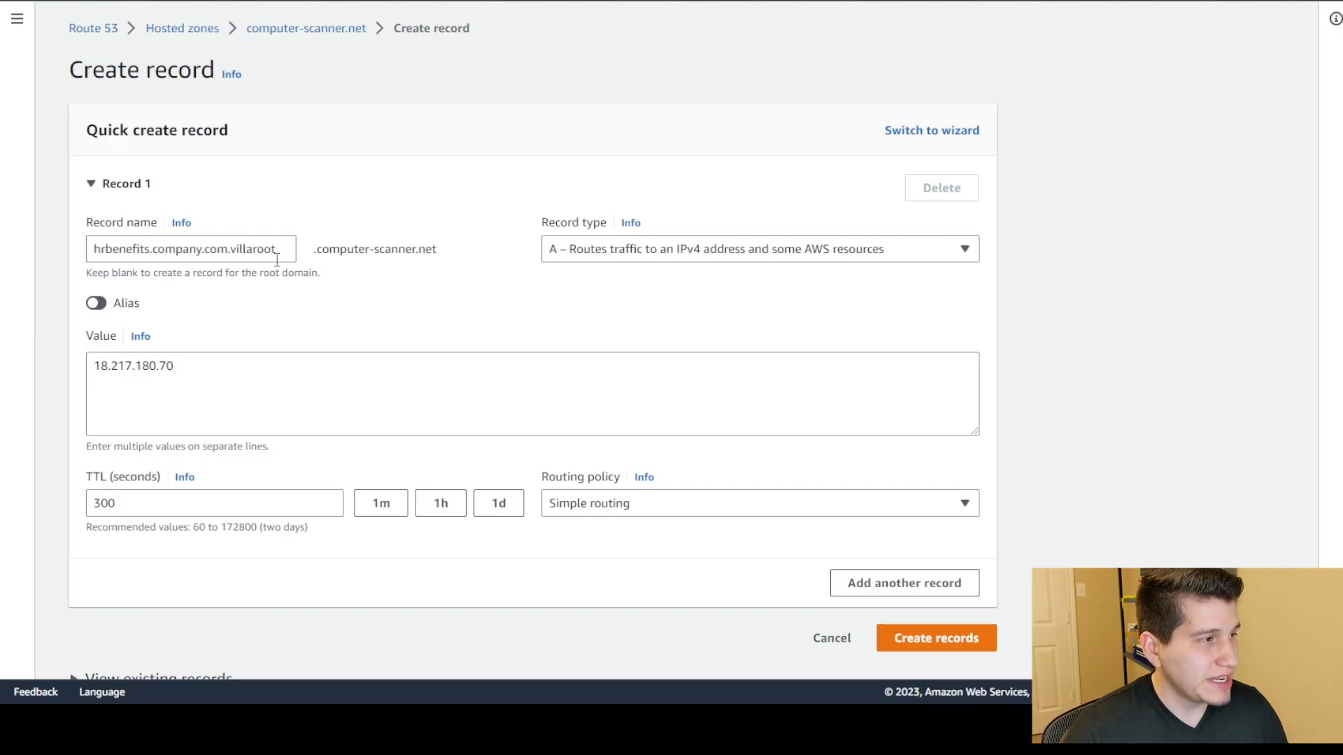
left_click(936, 638)
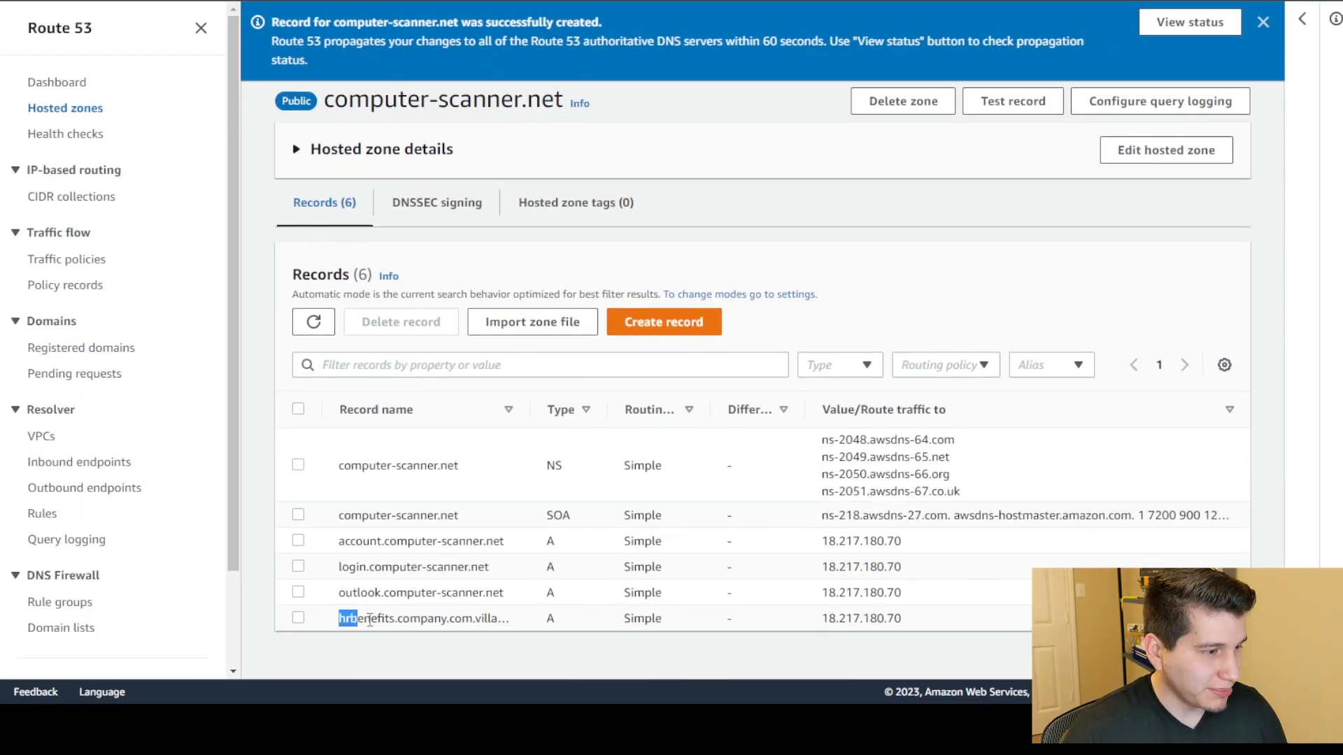
Show the hrbenefits record details and highlight its value 18.217.180.70
left_click(419, 616)
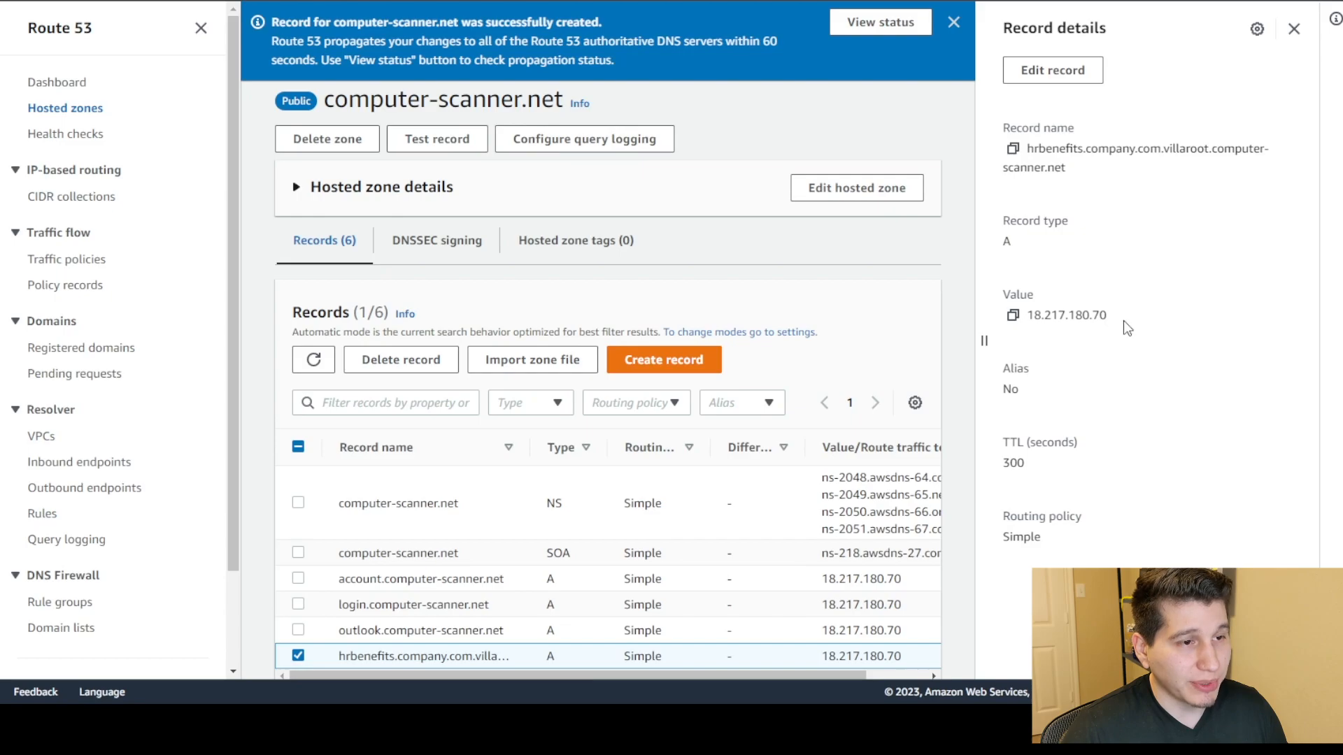
double_click(1065, 315)
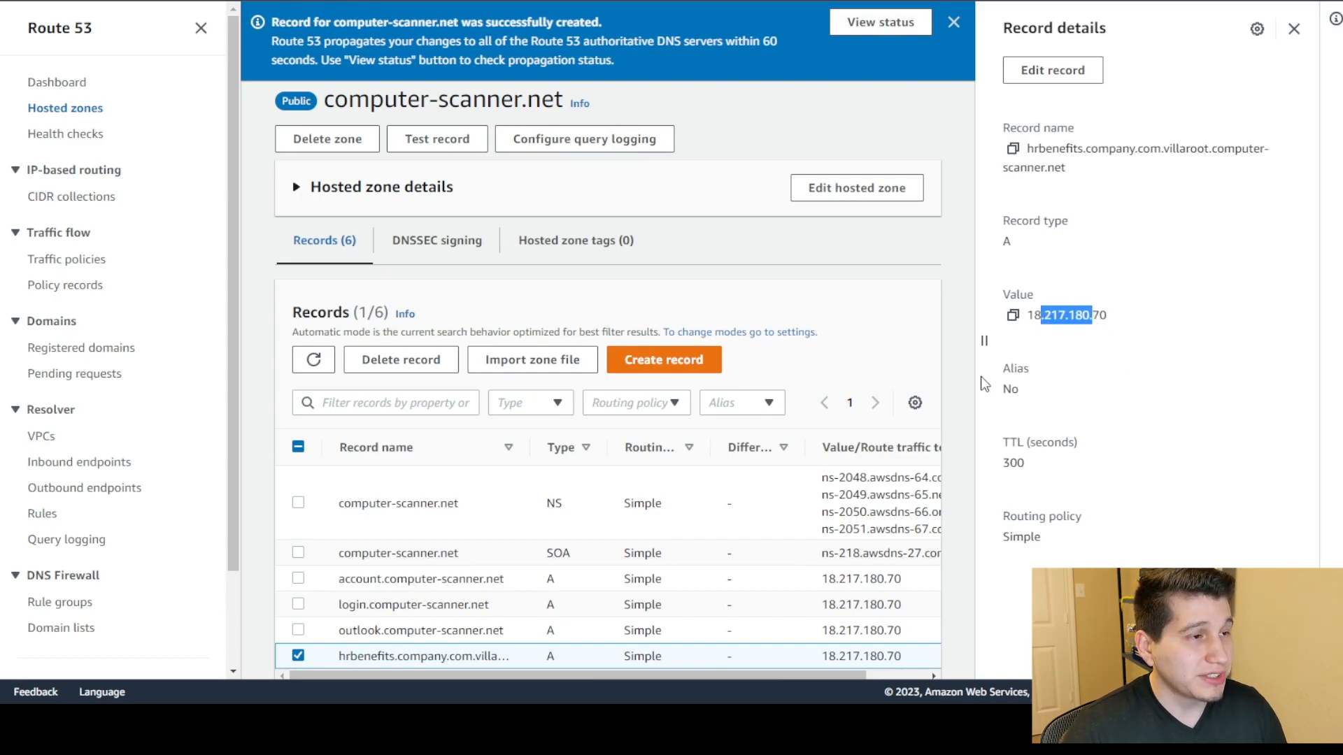
mouse_move(1323, 356)
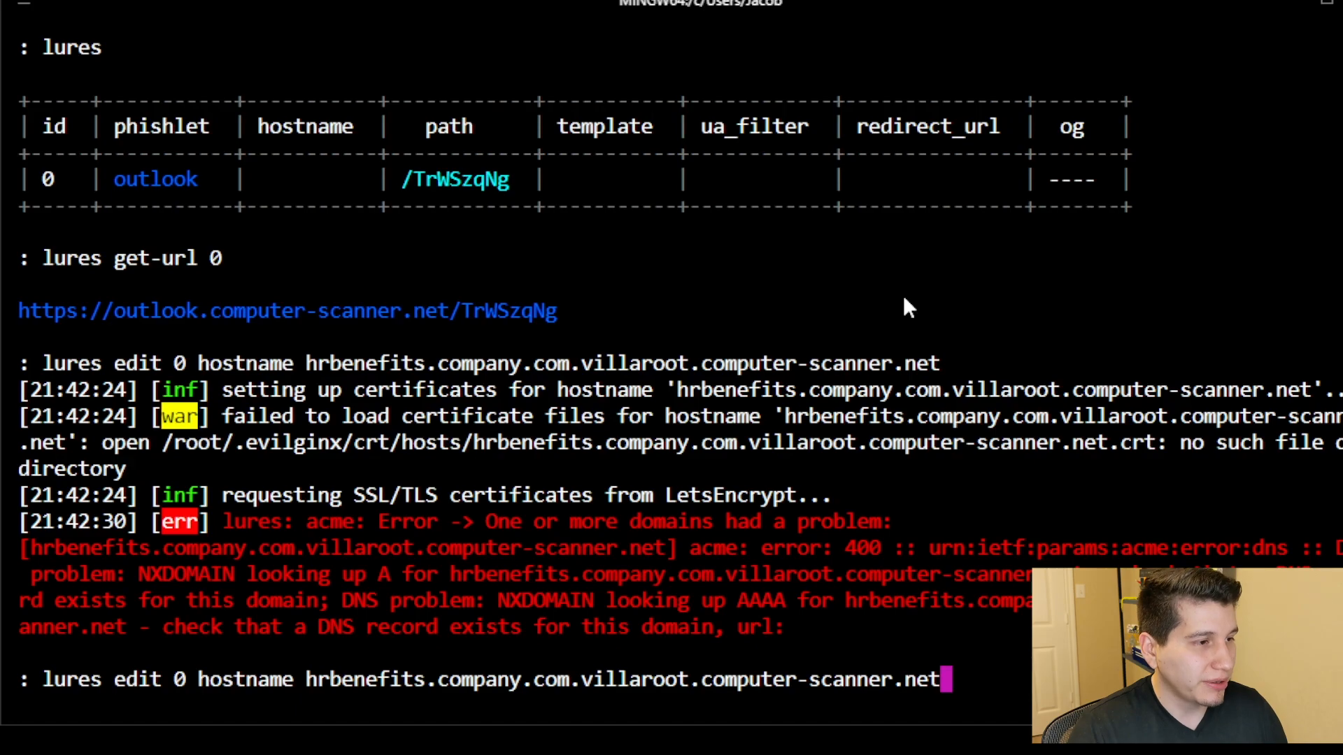
Rerun the lure 0 hostname edit to obtain SSL certificates and print its hrbenefits phishing URL
key("Return")
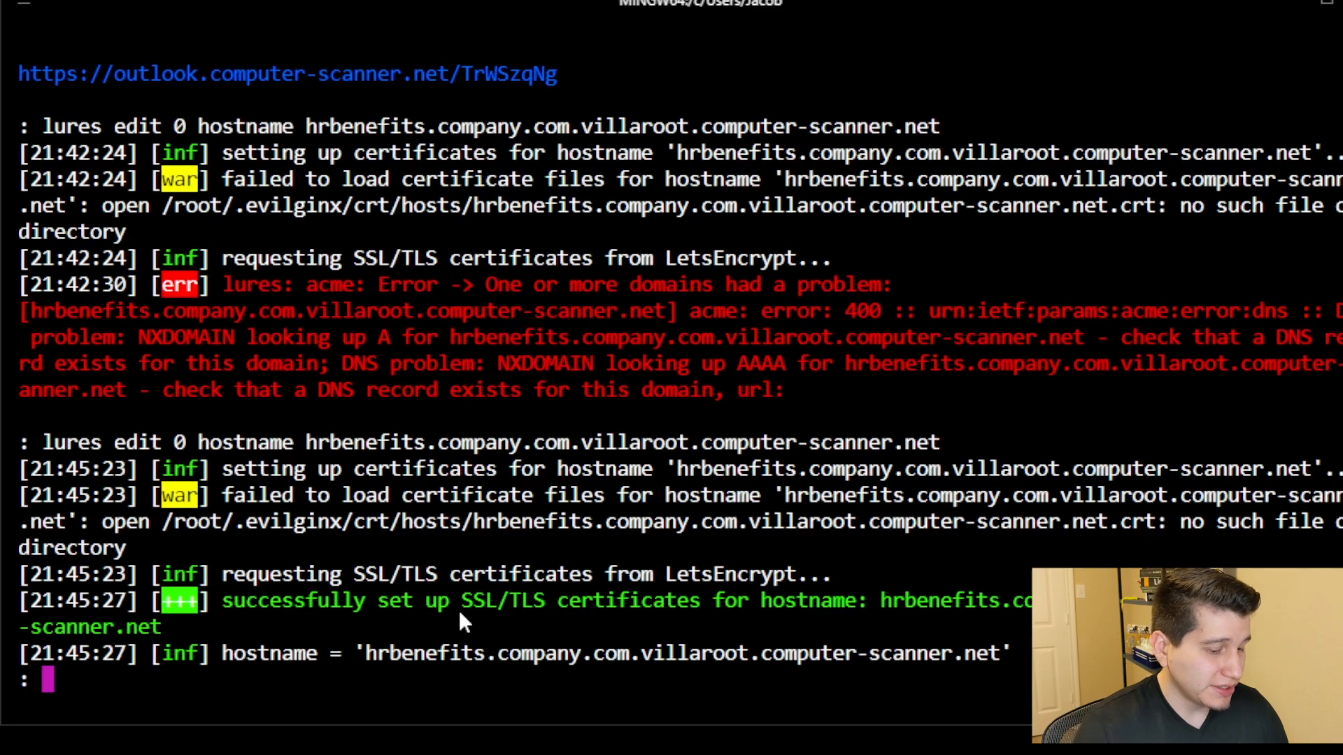
type("get0")
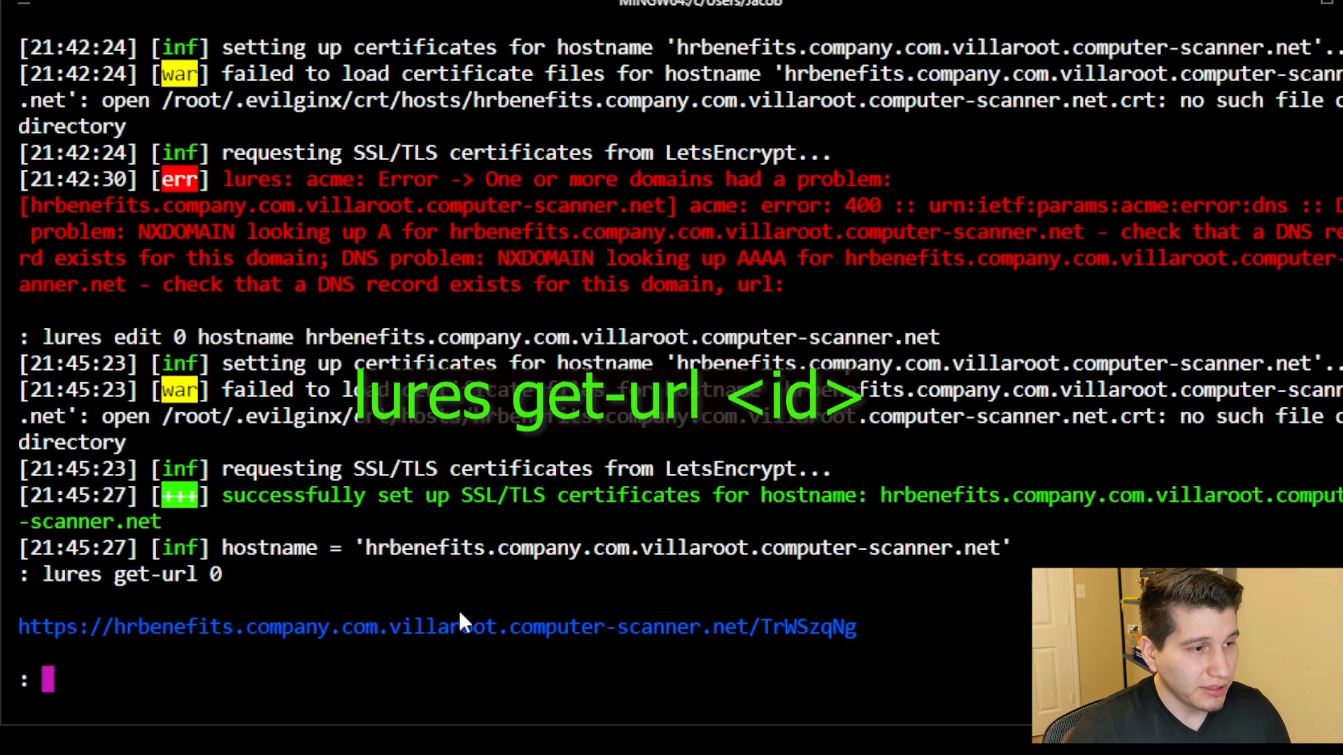
mouse_move(617, 646)
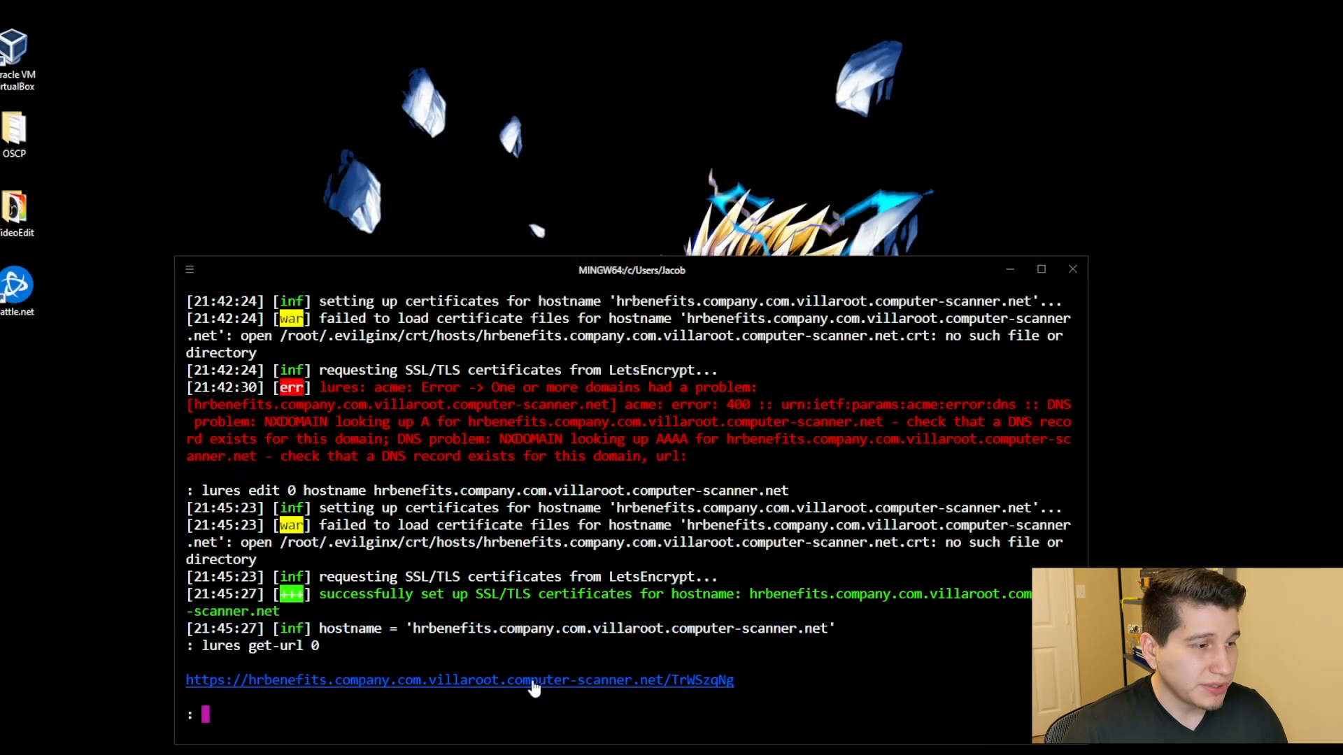
left_click(460, 680)
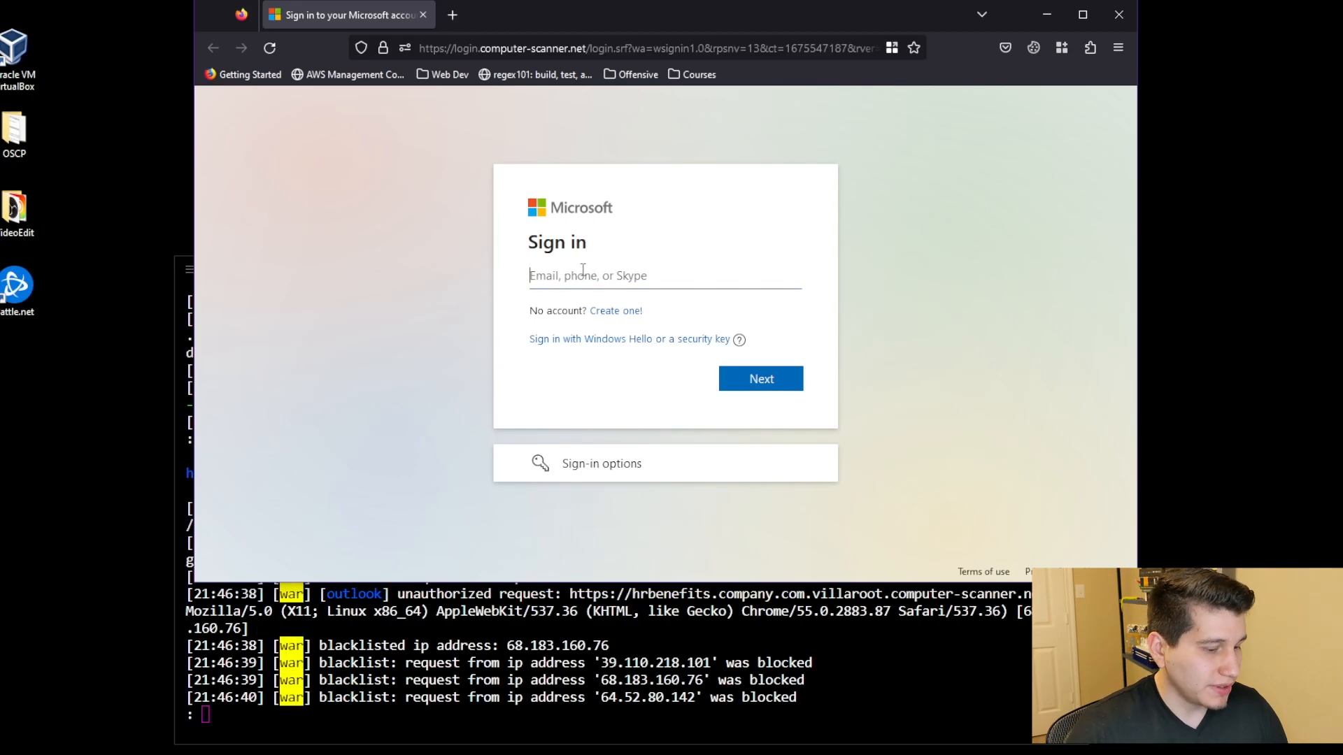
left_click(759, 379)
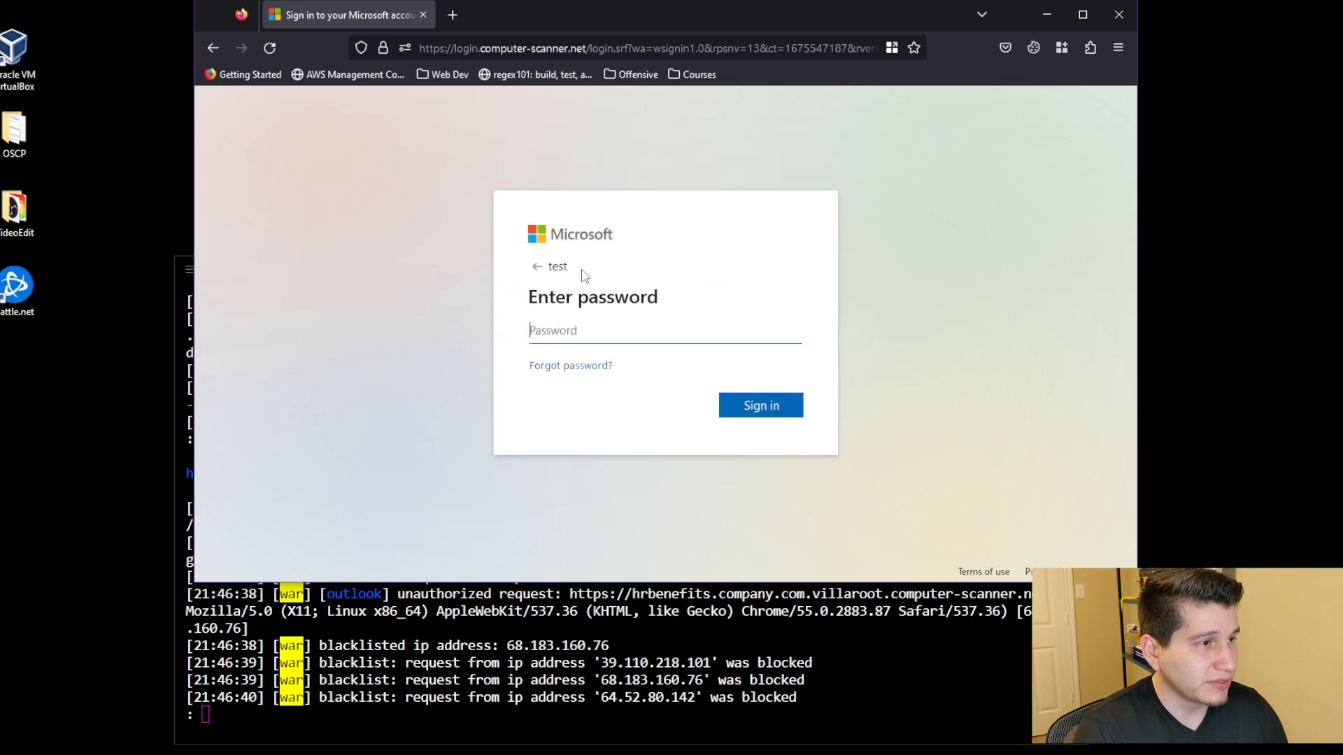
left_click(760, 405)
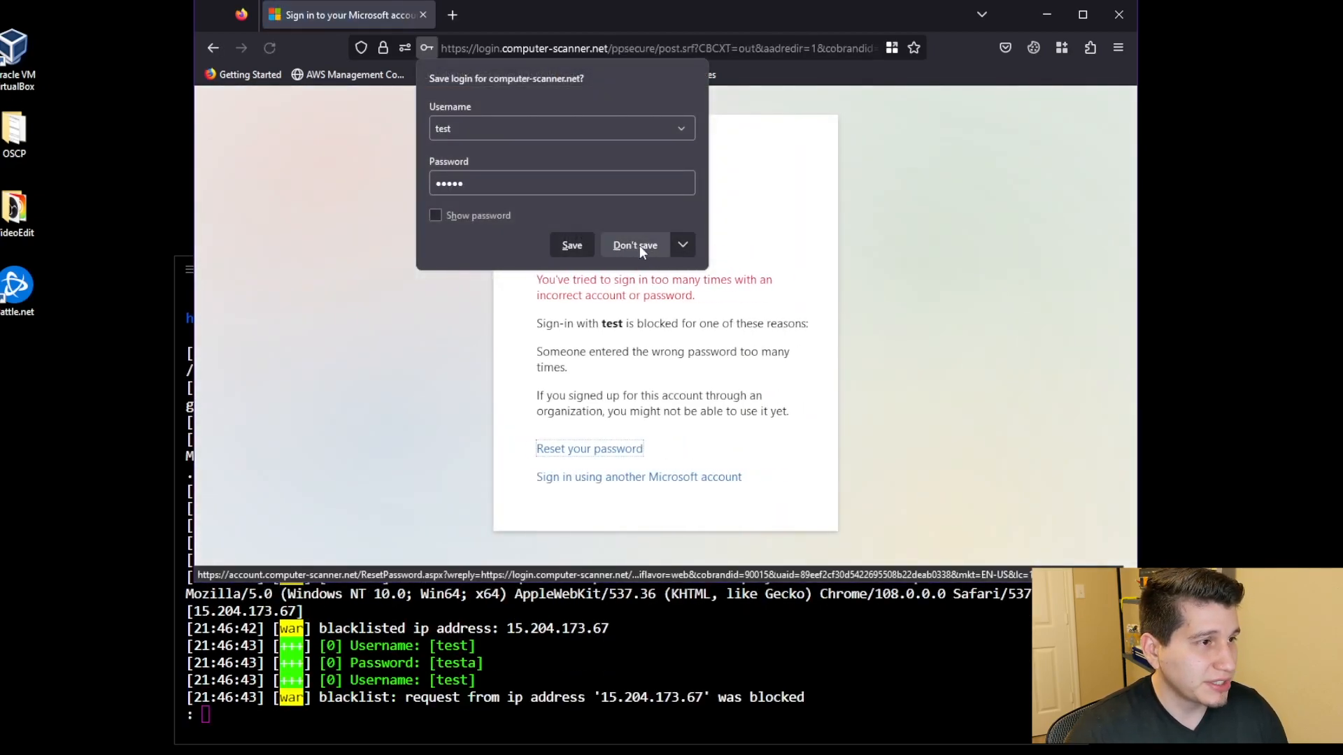
left_click(635, 245)
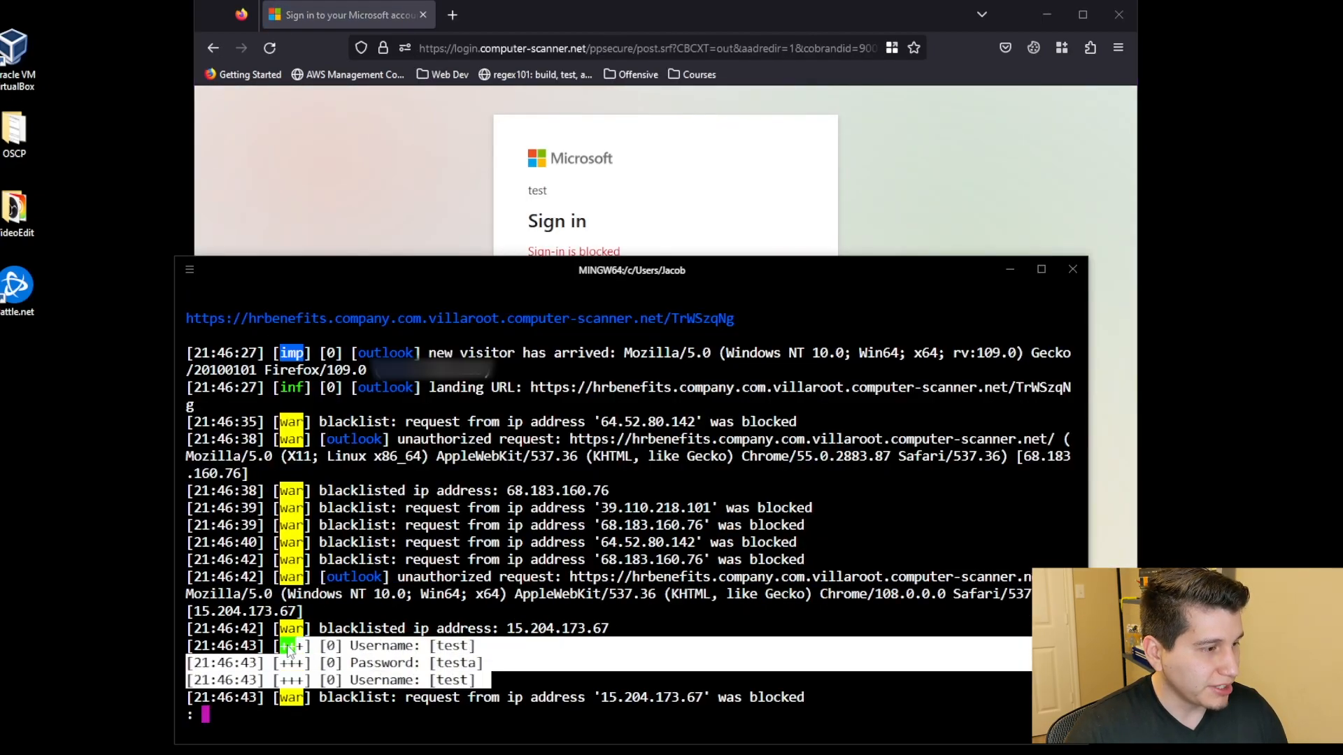
scroll("down", 3)
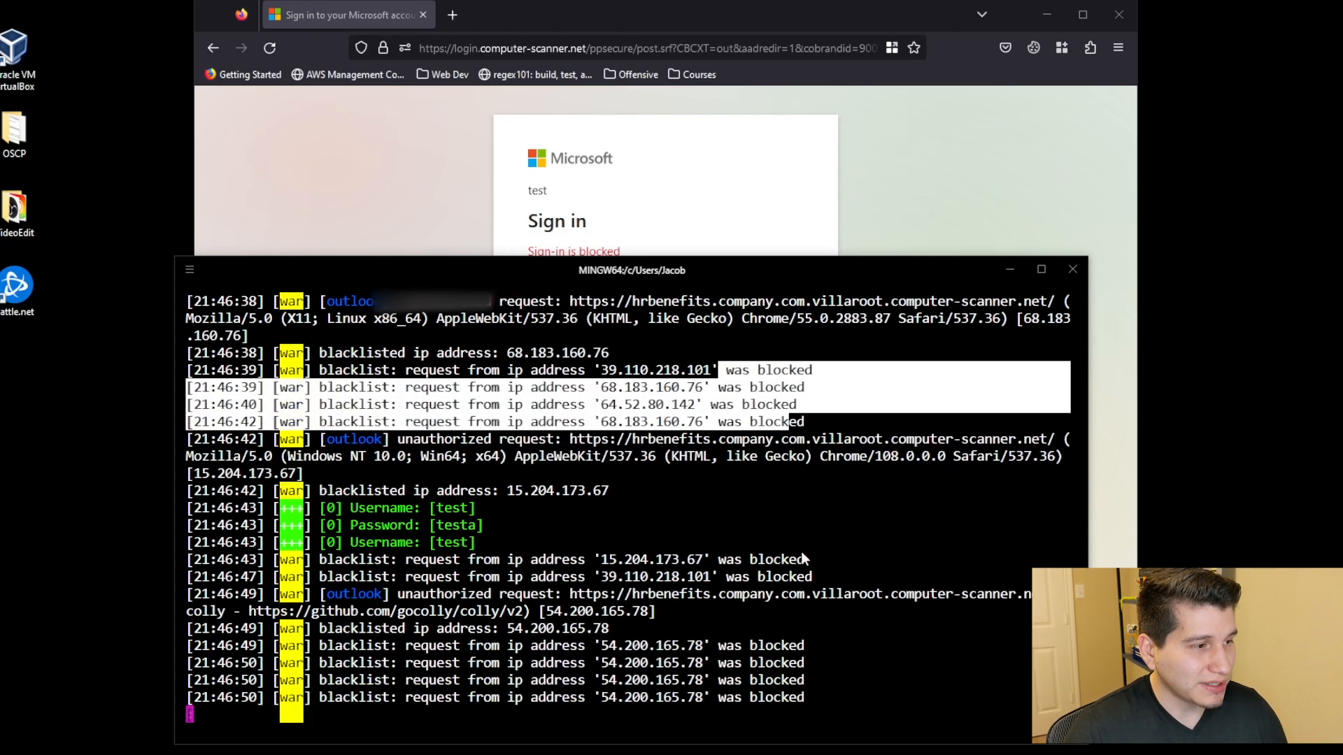
scroll("down", 3)
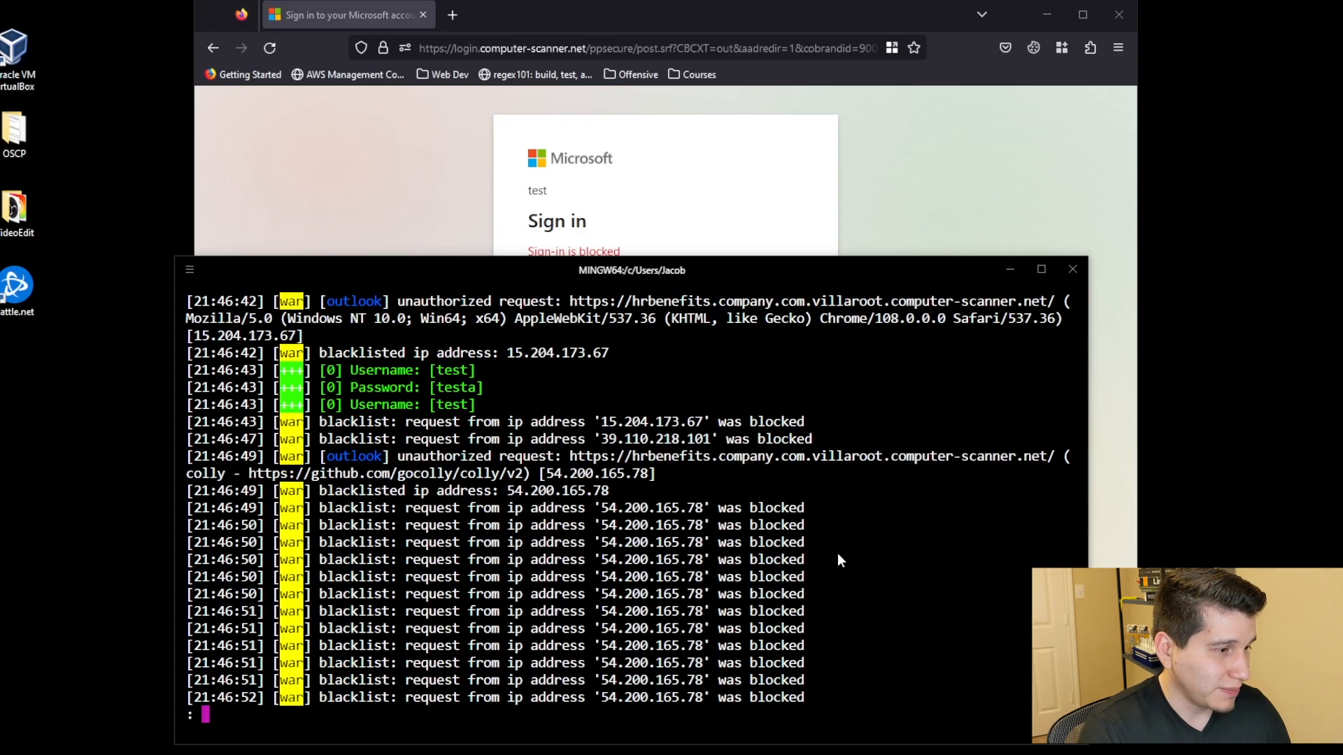
mouse_move(734, 290)
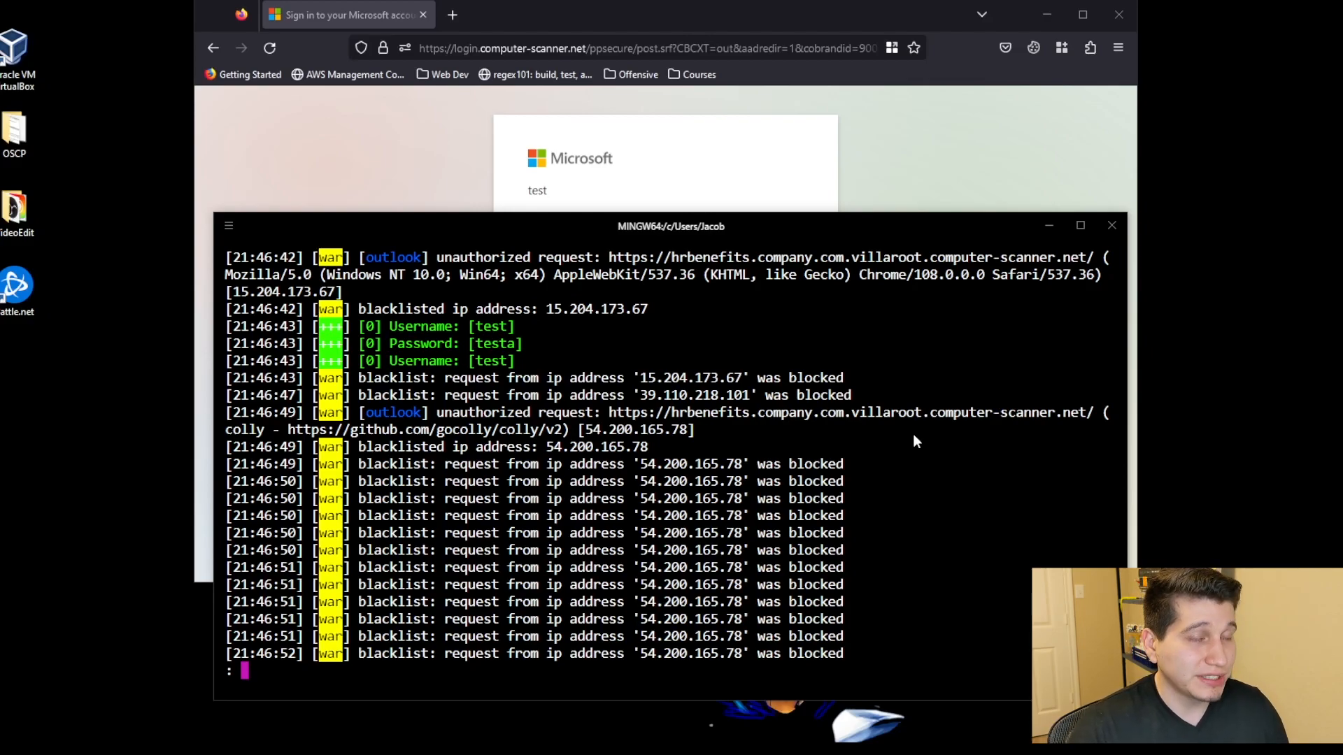
scroll("down", 3)
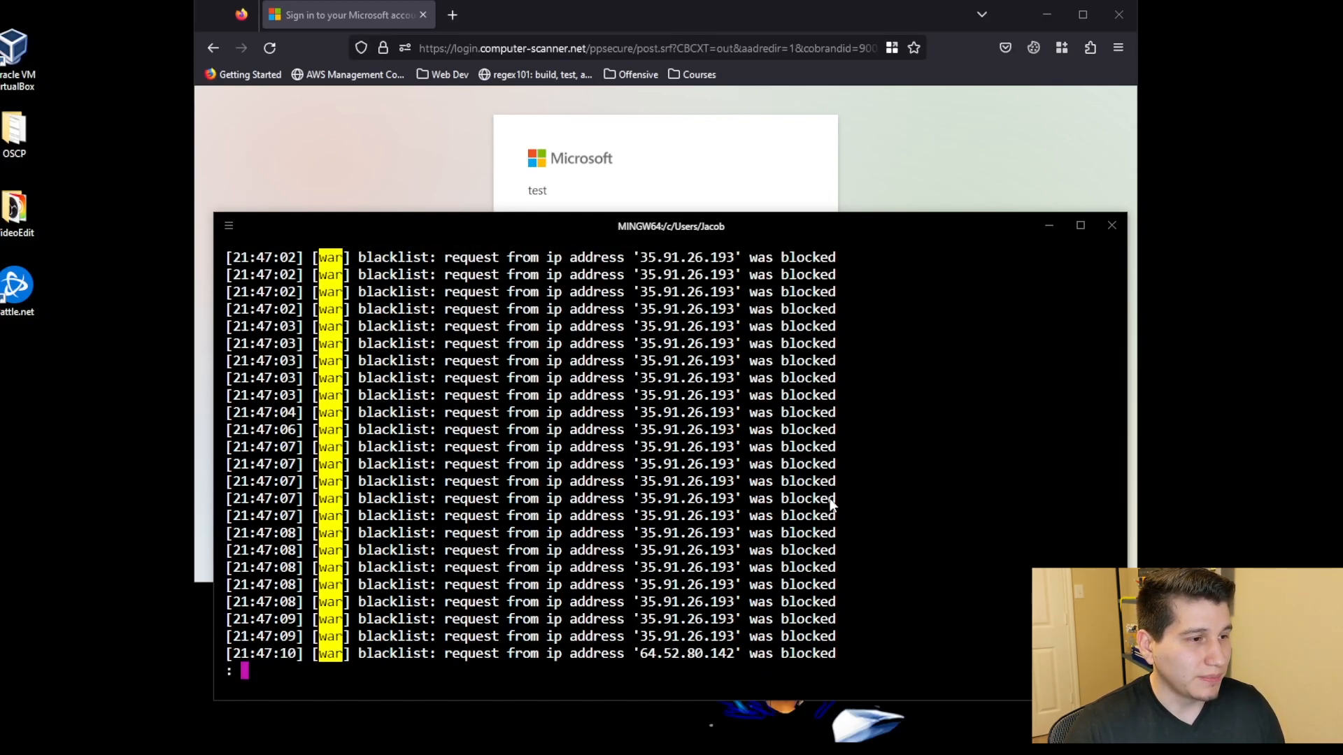
mouse_move(650, 503)
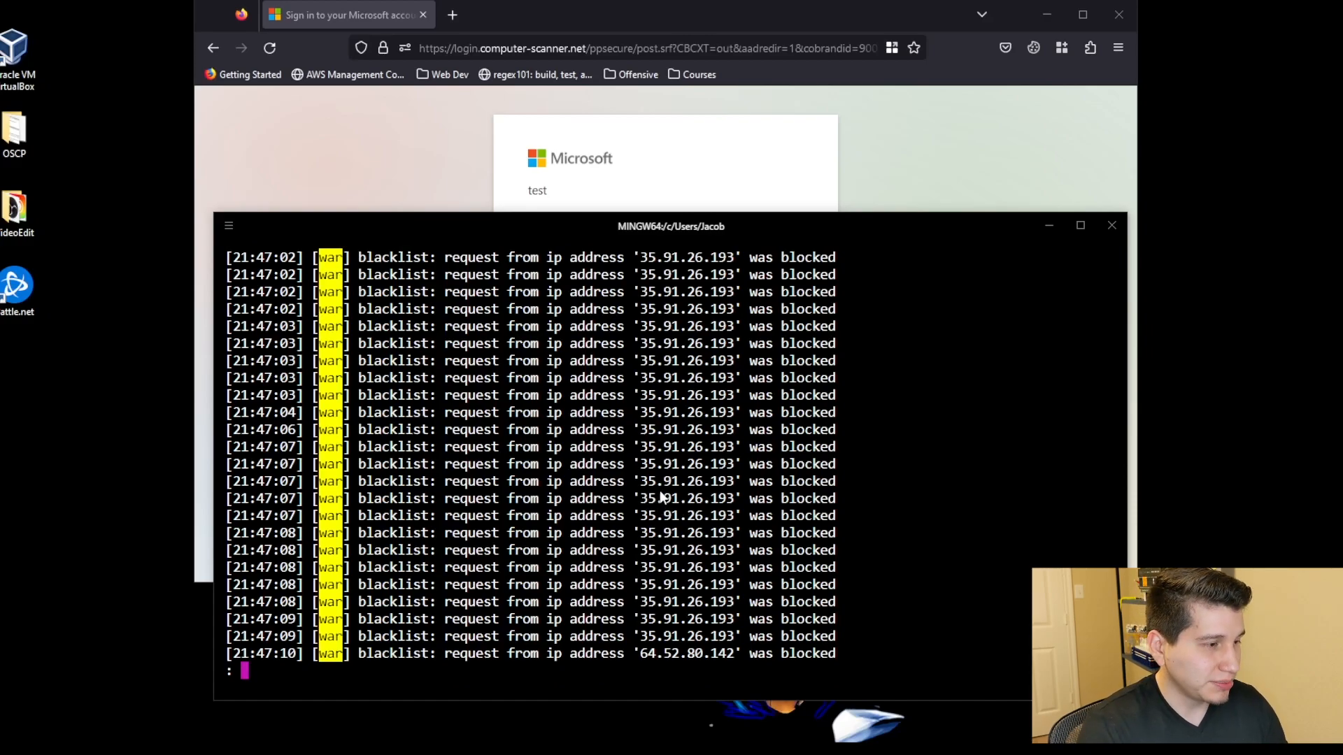
type("blacklist unauth")
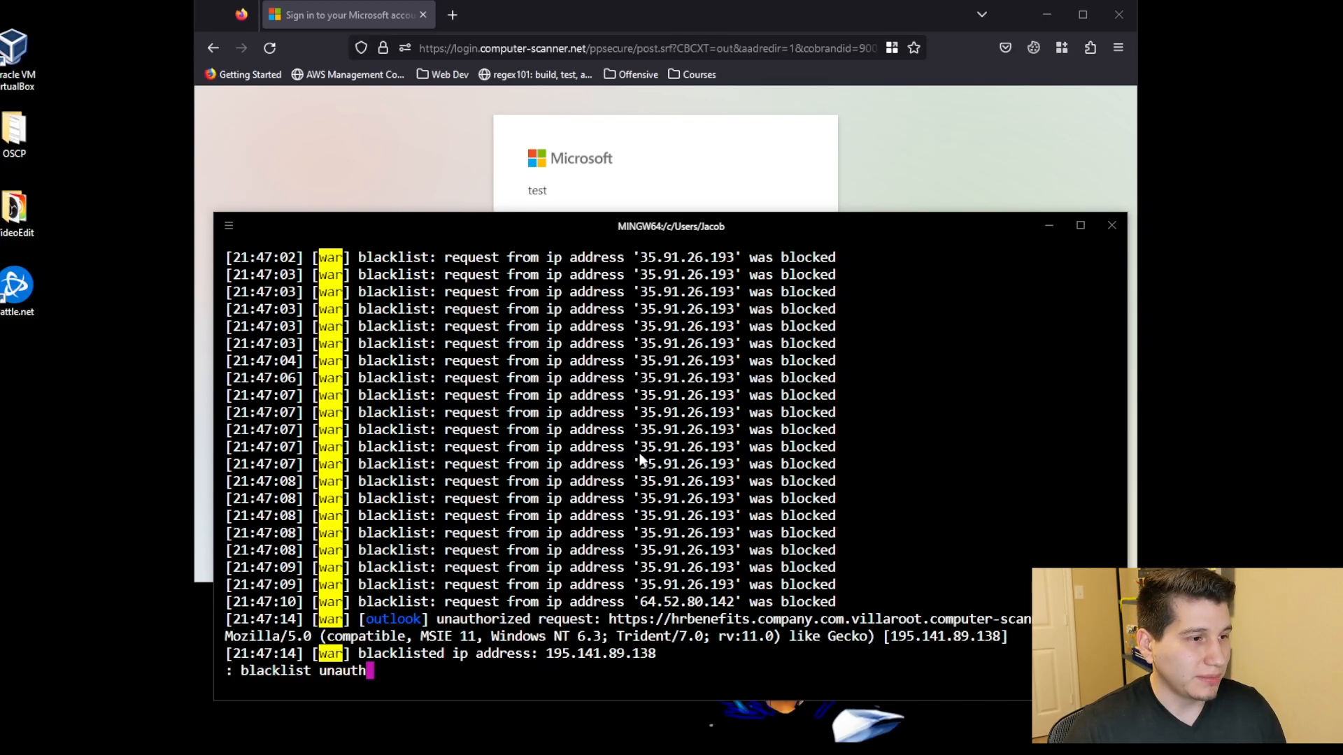
scroll("down", 3)
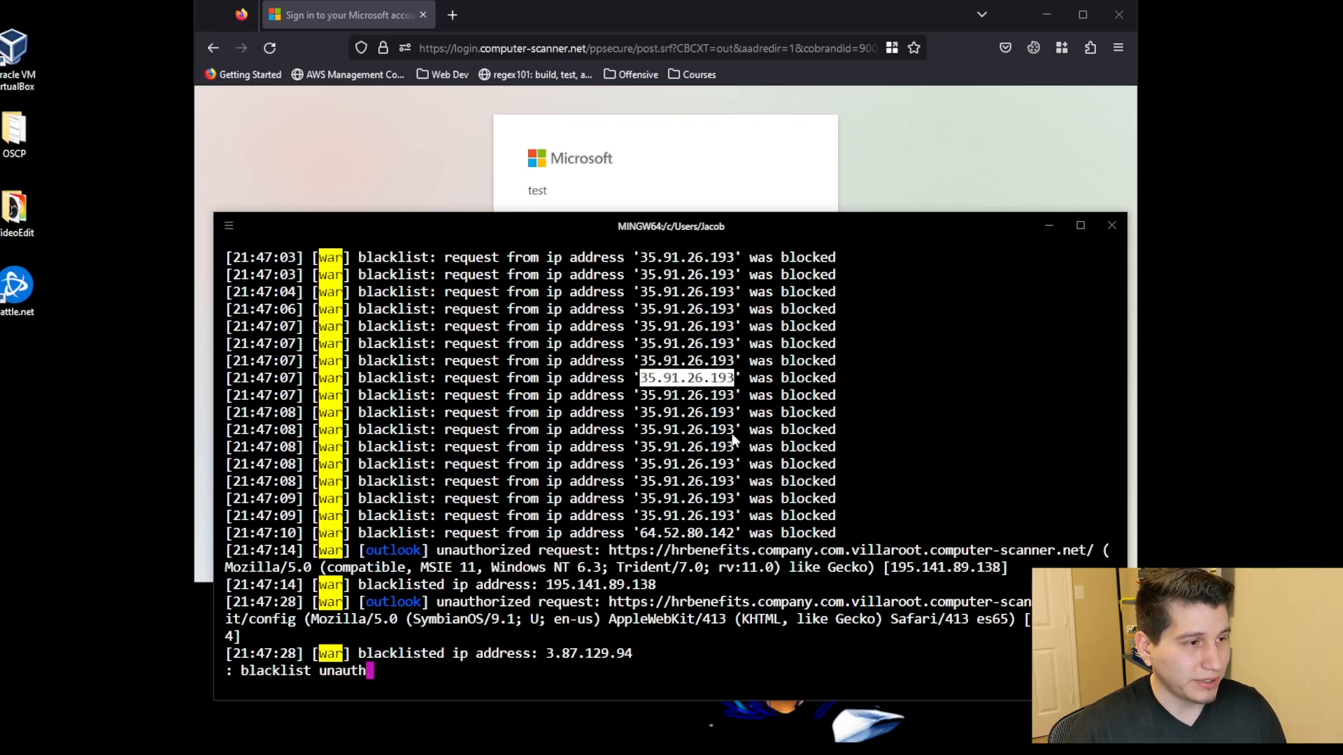
mouse_move(398, 376)
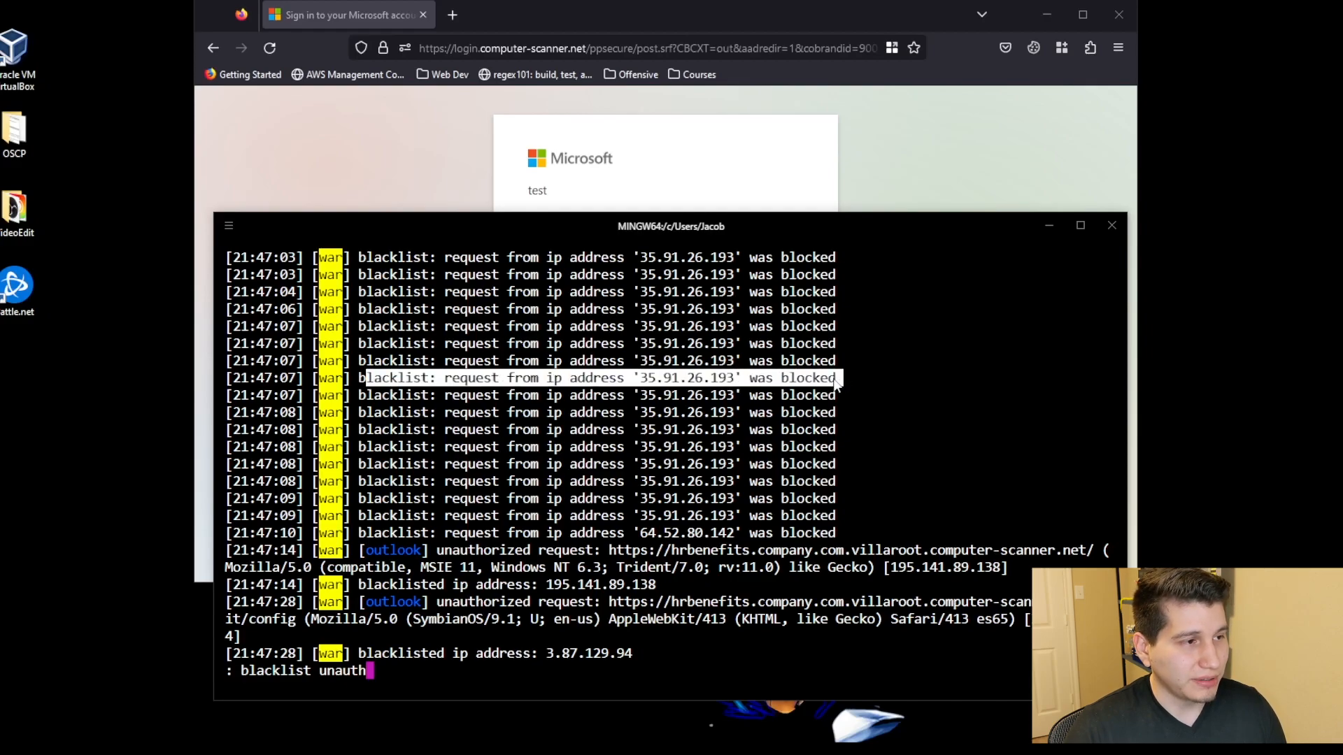
mouse_move(847, 400)
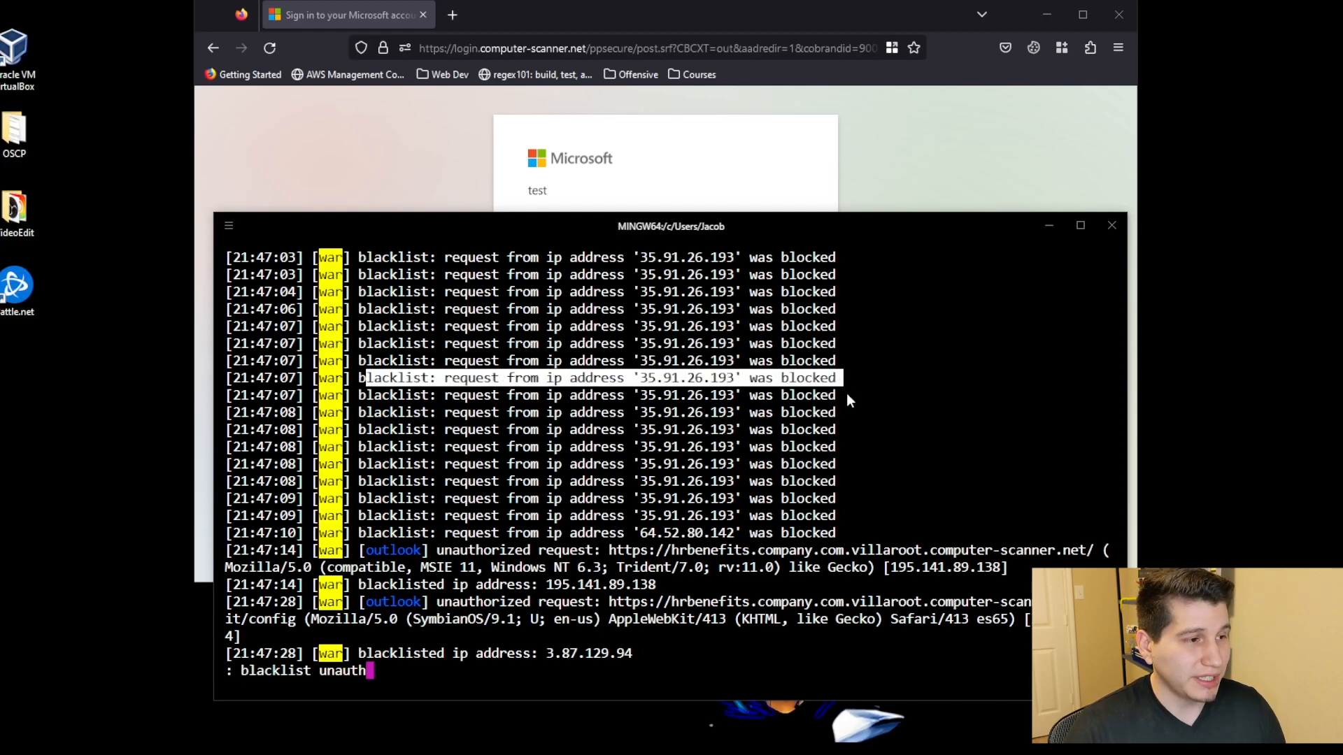